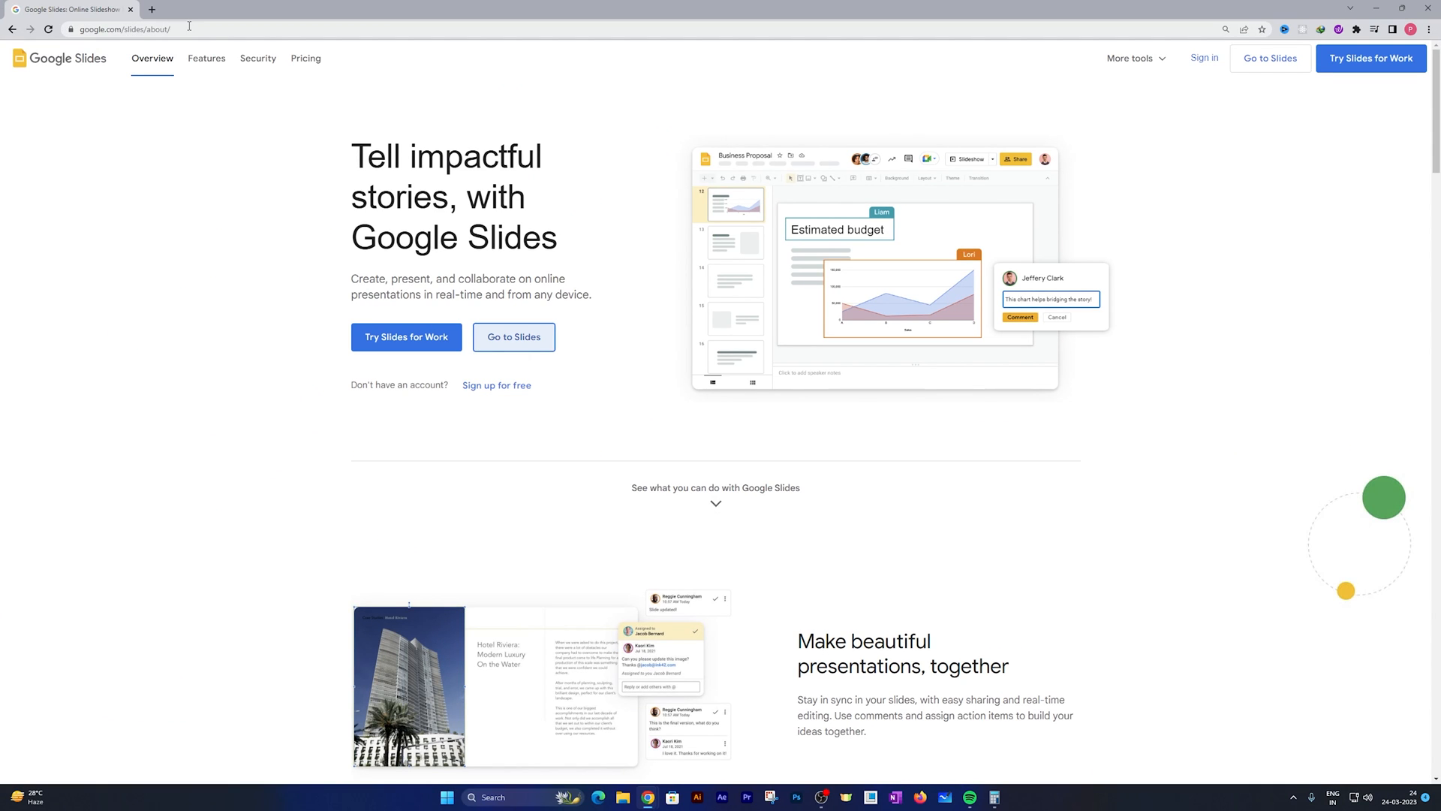
Step: Search 'google slides' in a new tab and start a new presentation from the Slides site
click(119, 29)
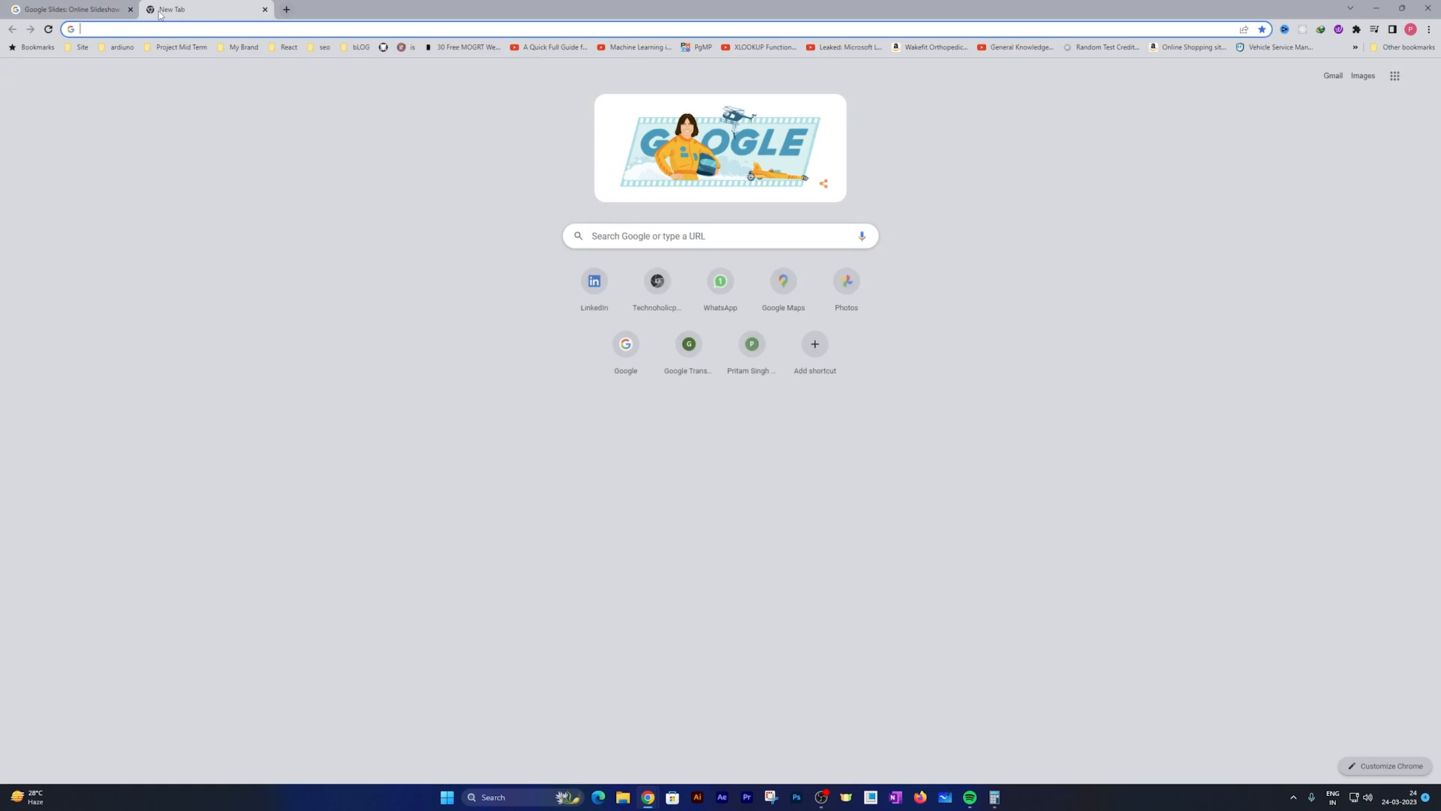
text(google)
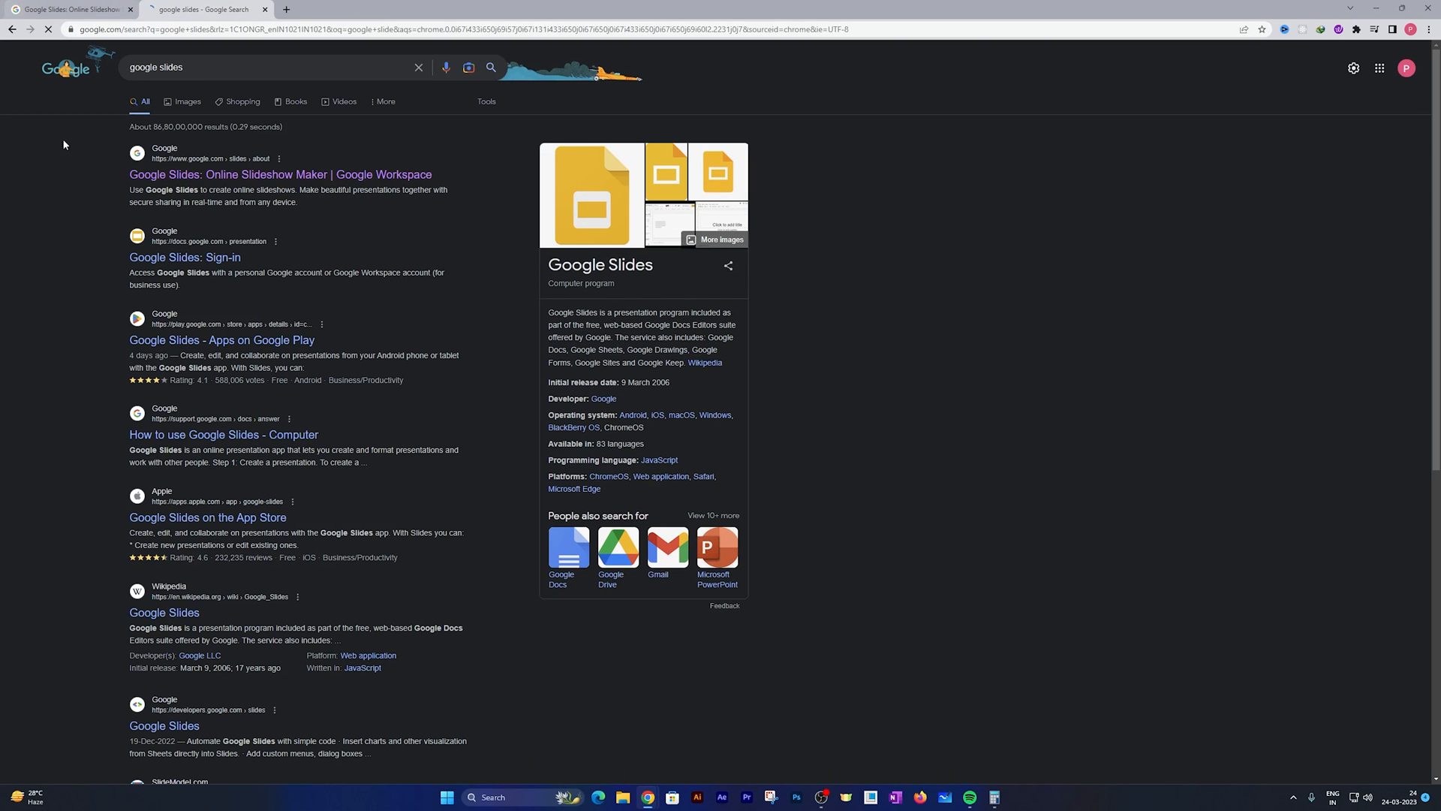
click(279, 175)
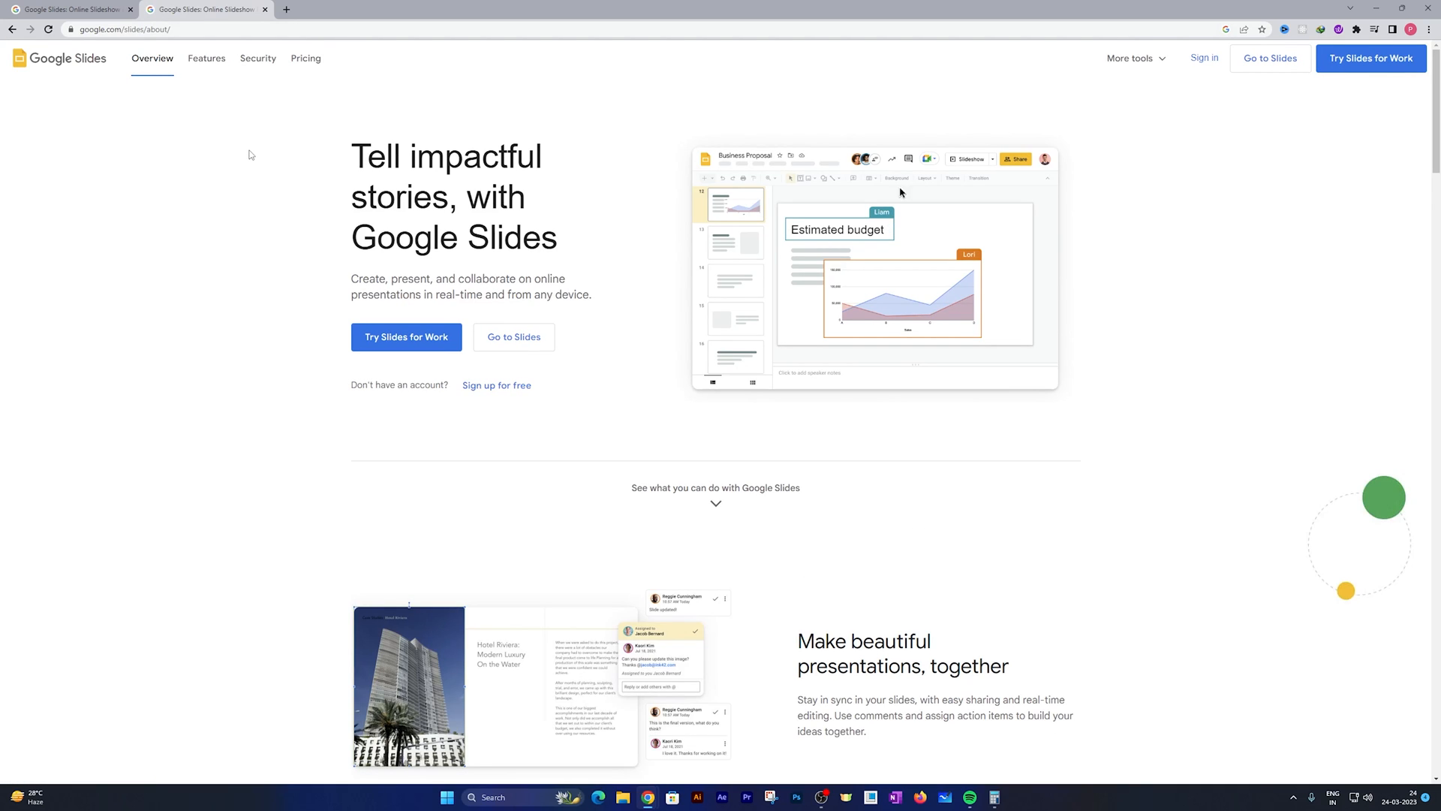
click(953, 178)
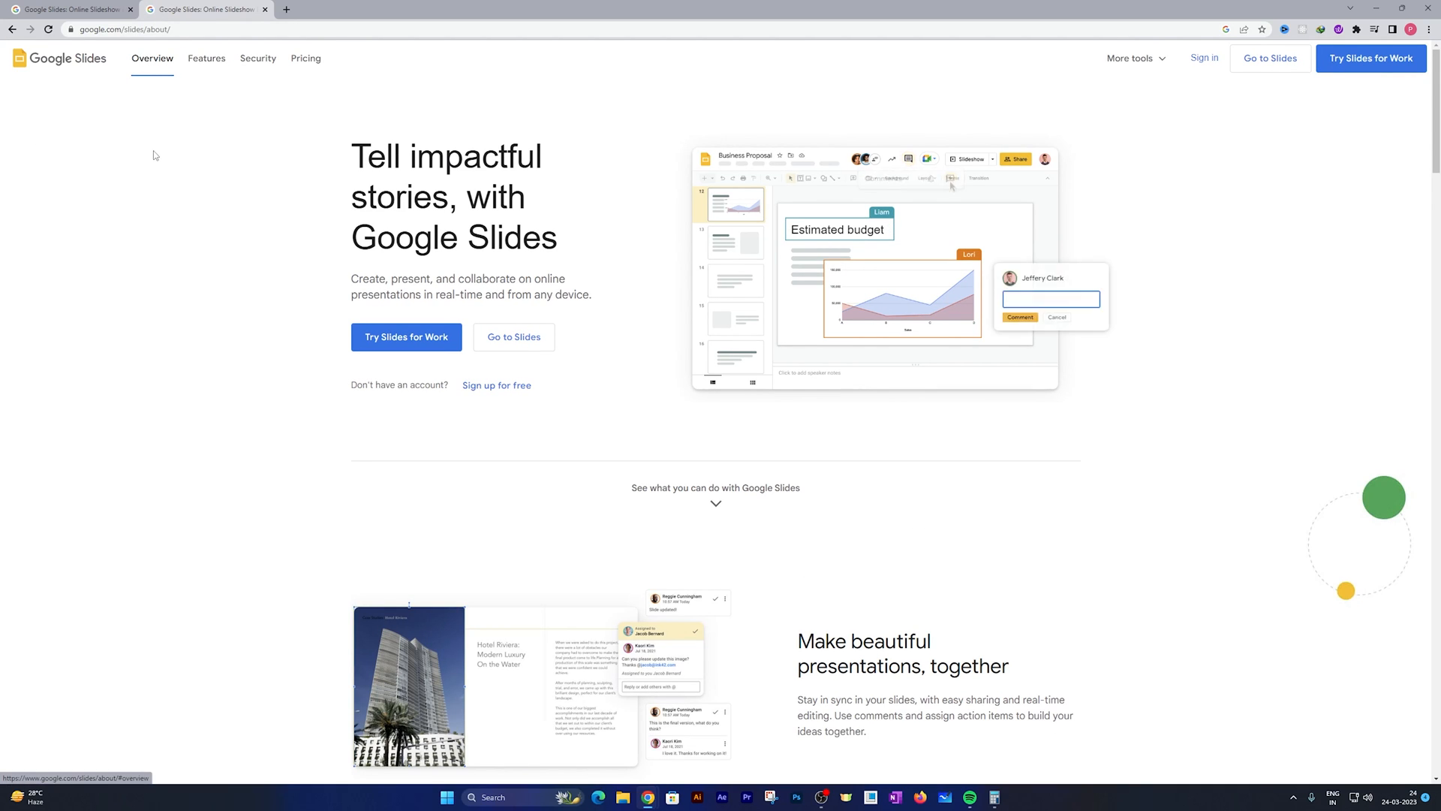
text(This chart helps bridging the story!)
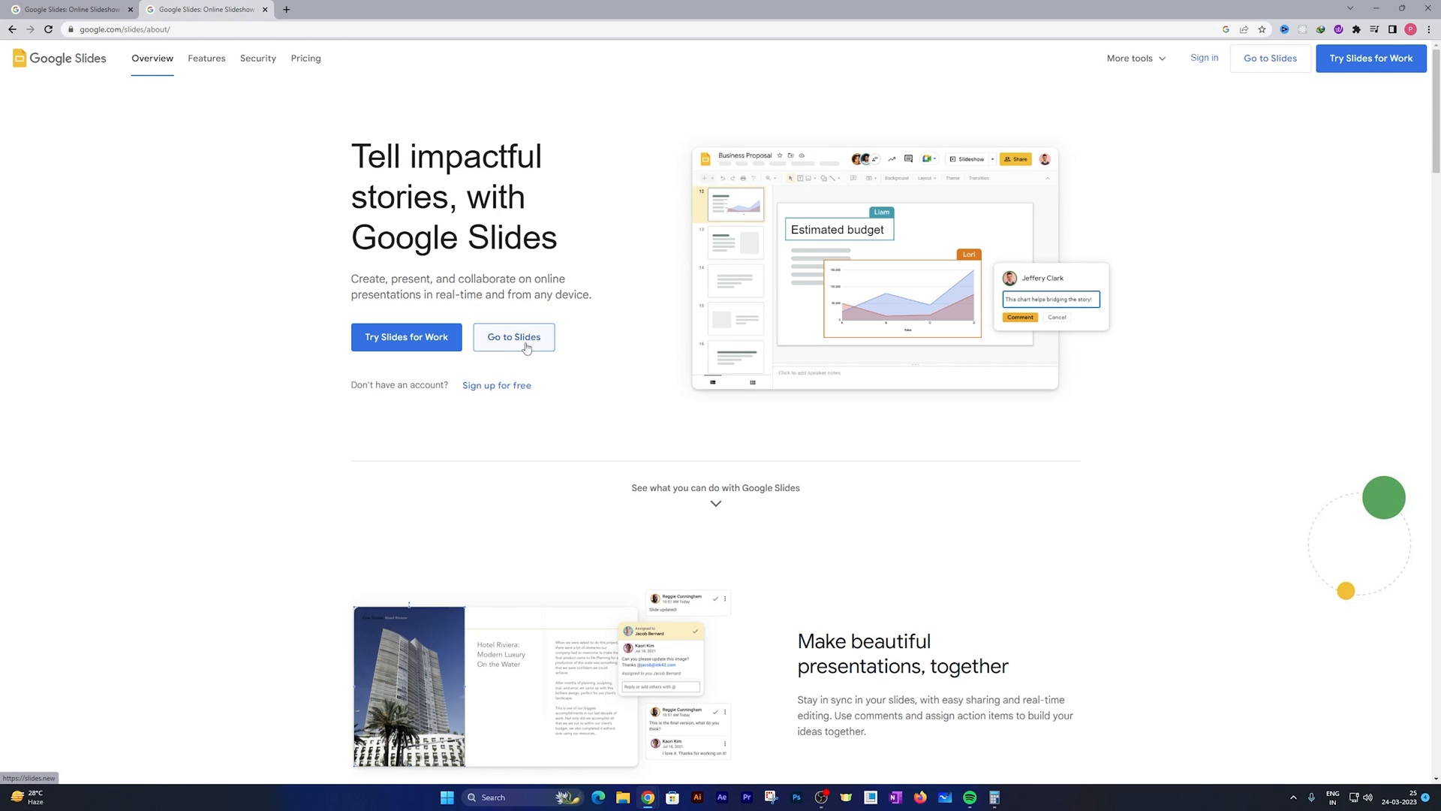
click(514, 336)
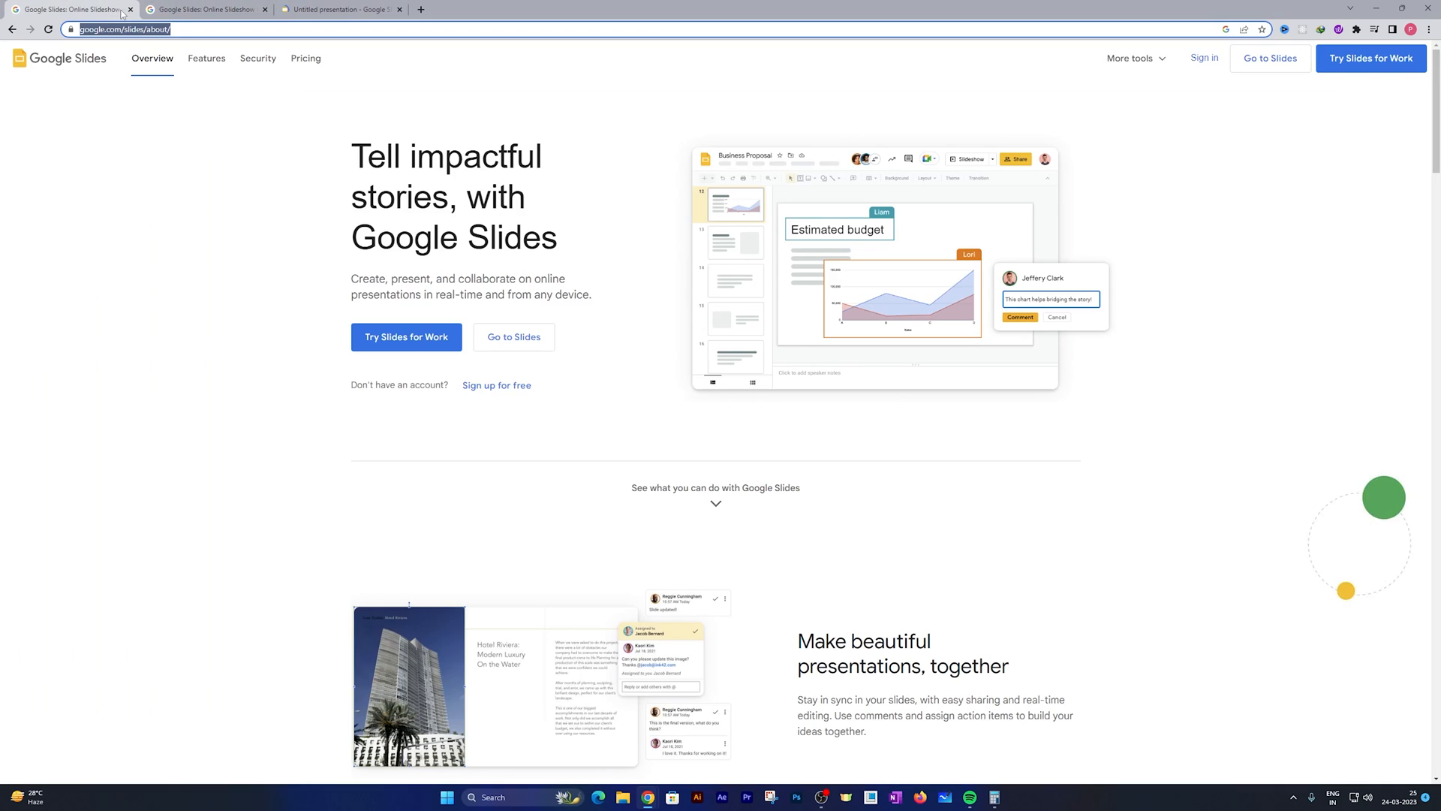
Step: Switch to the Untitled presentation tab
click(341, 9)
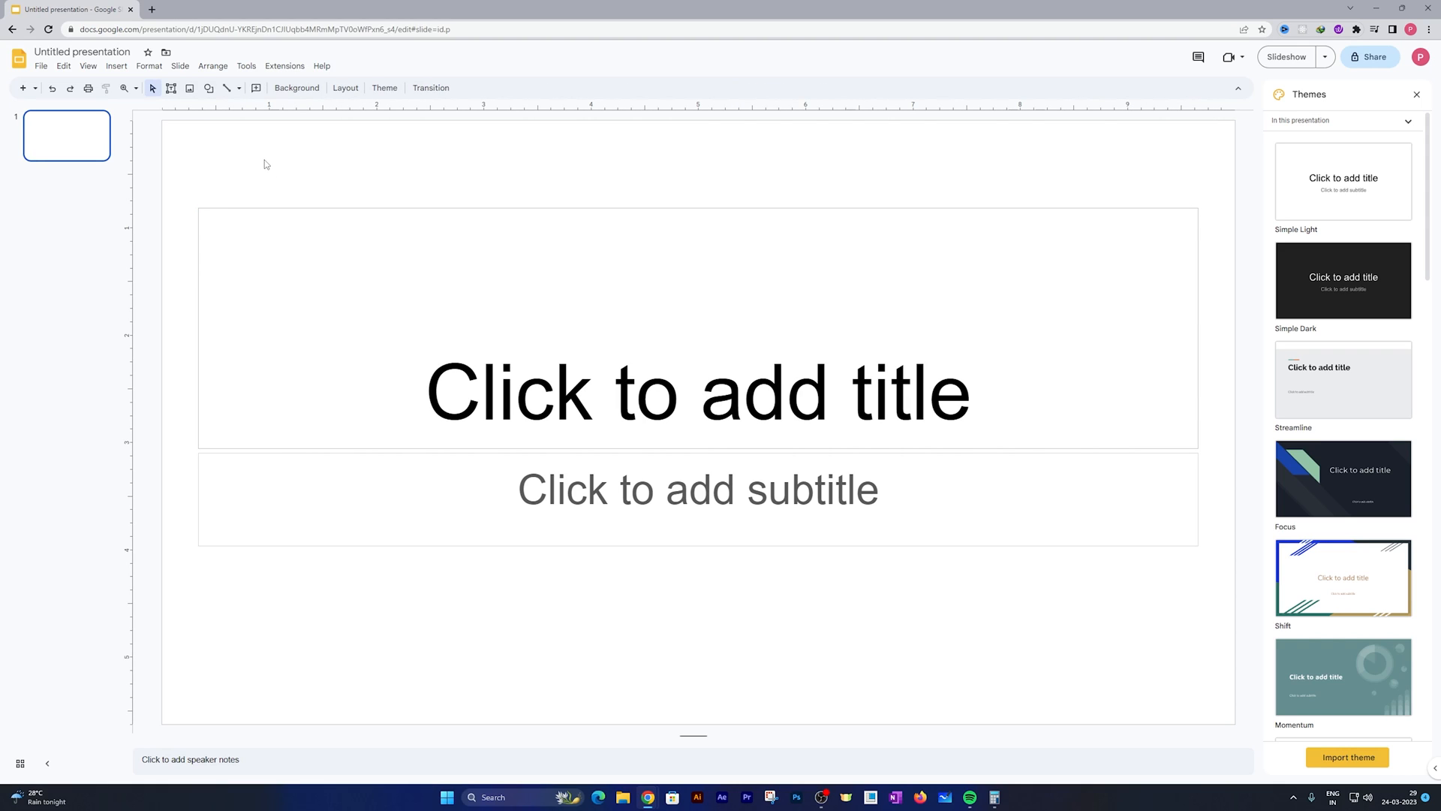
mouse_move(305, 55)
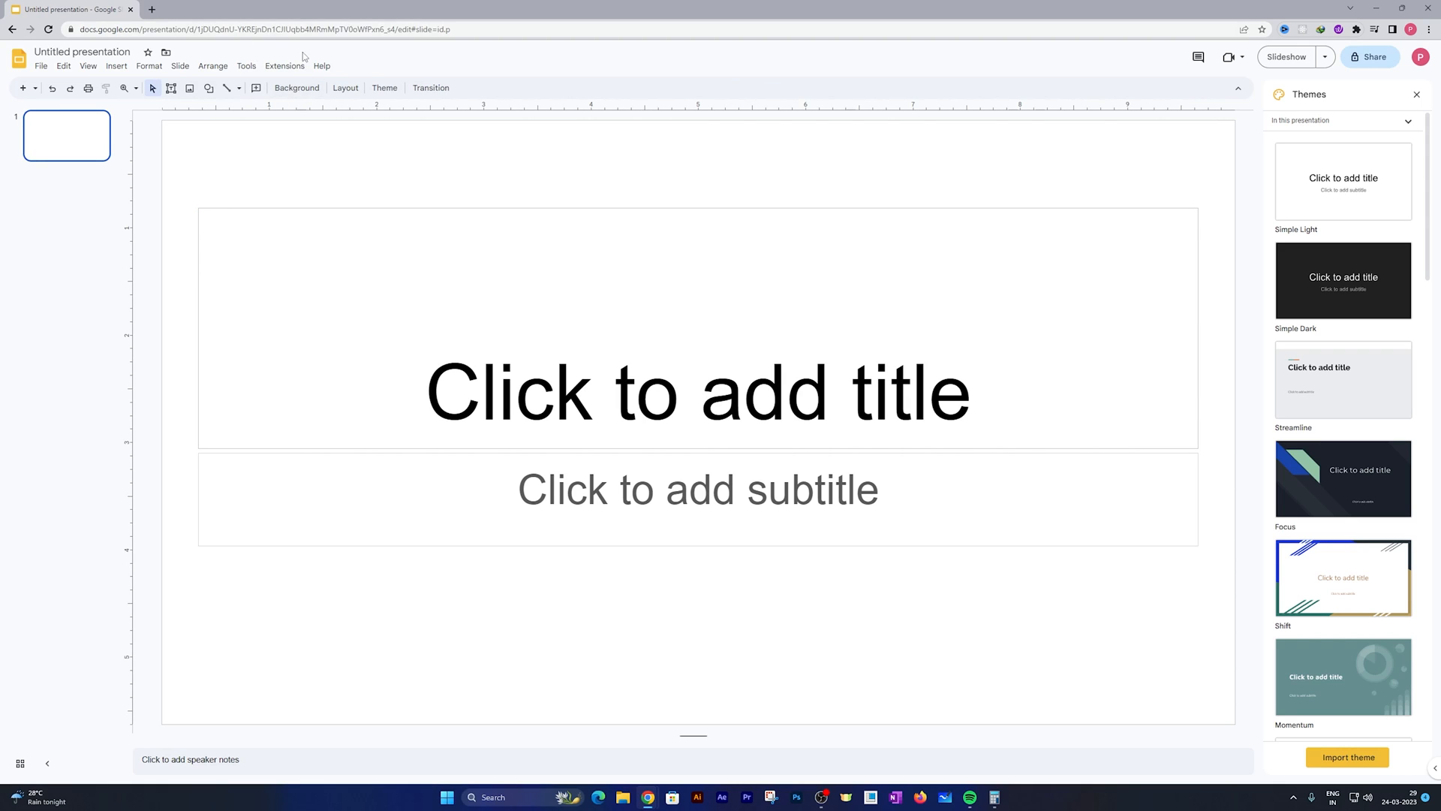
Step: Search the add-on marketplace for 'magi' and open the MagicSlides App listing
click(286, 66)
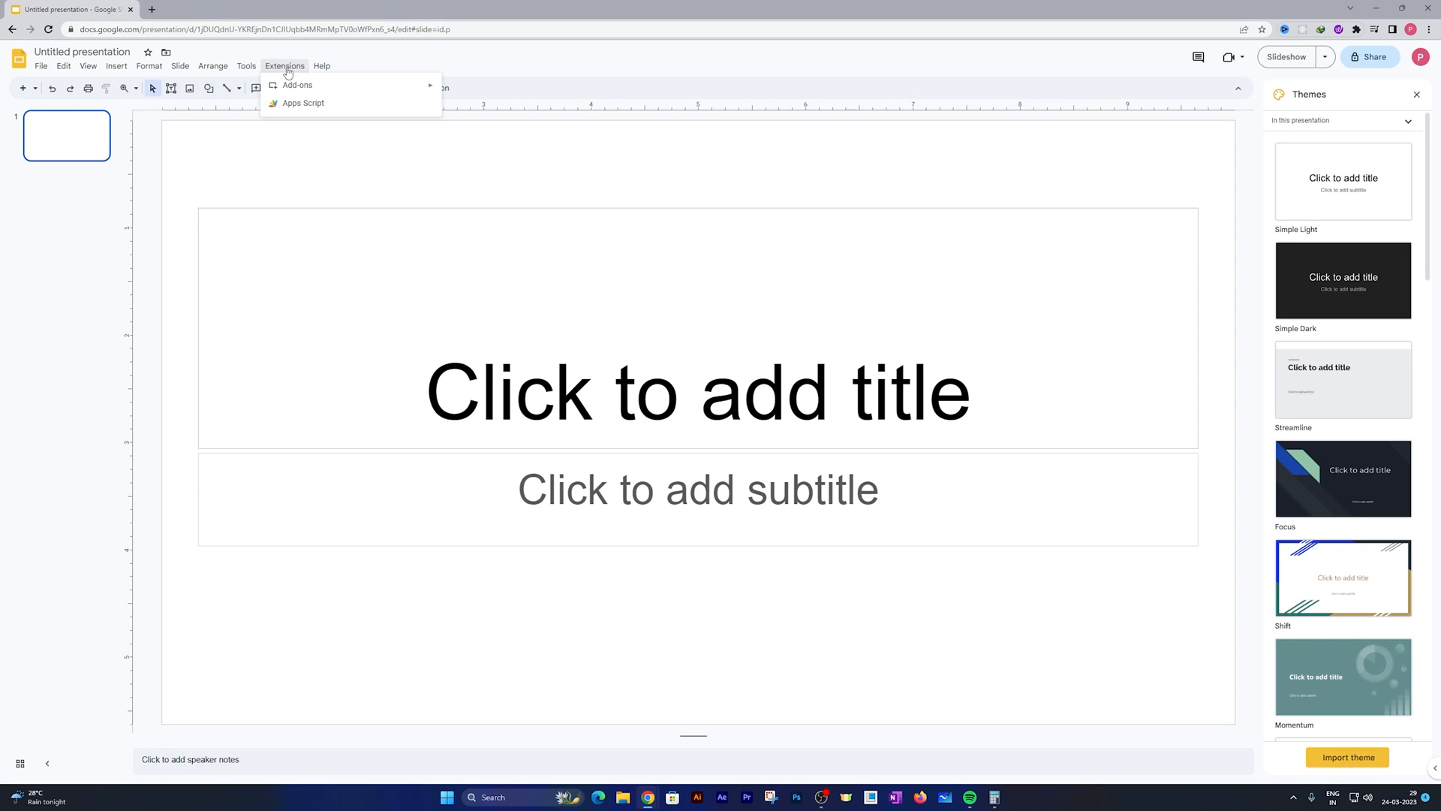
mouse_move(297, 85)
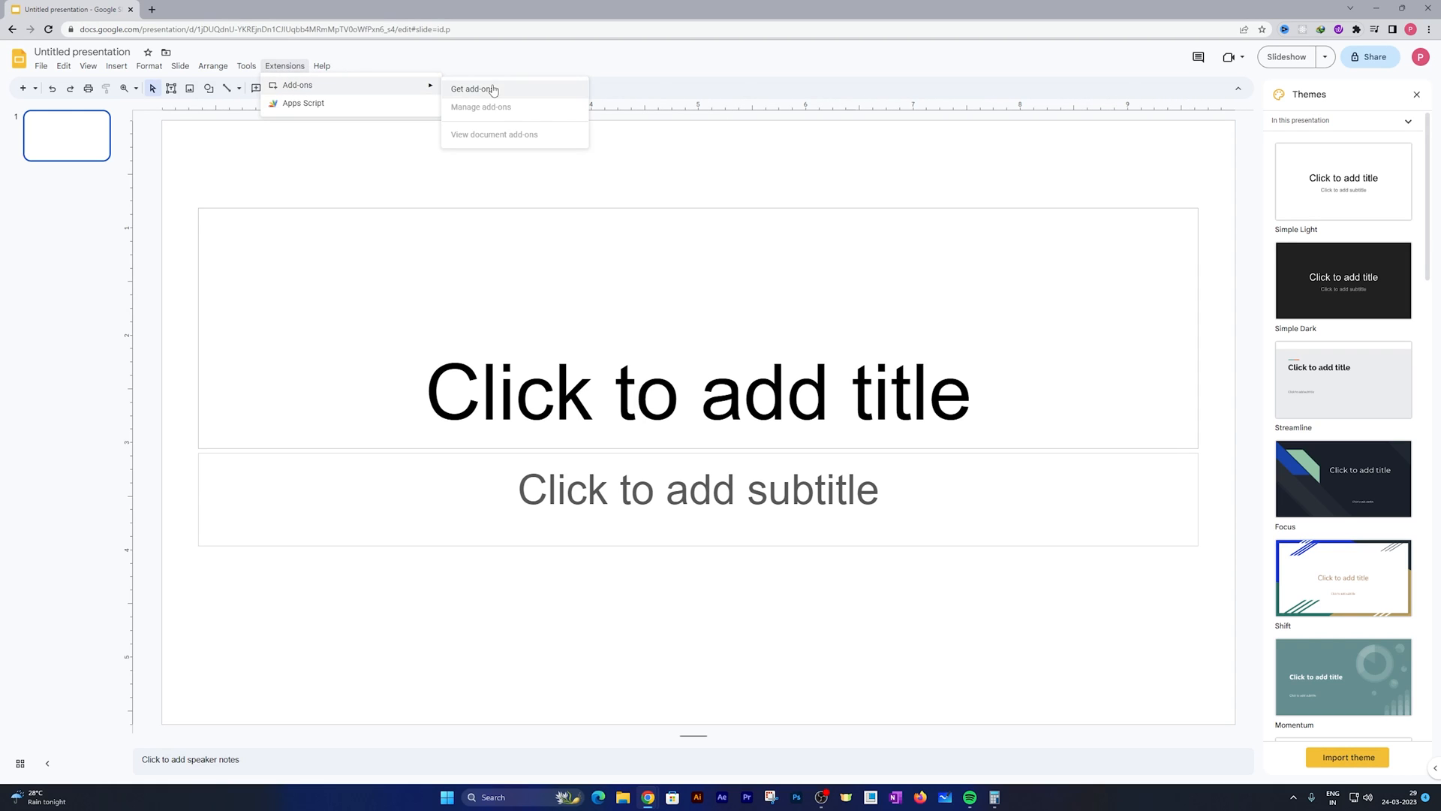
click(473, 90)
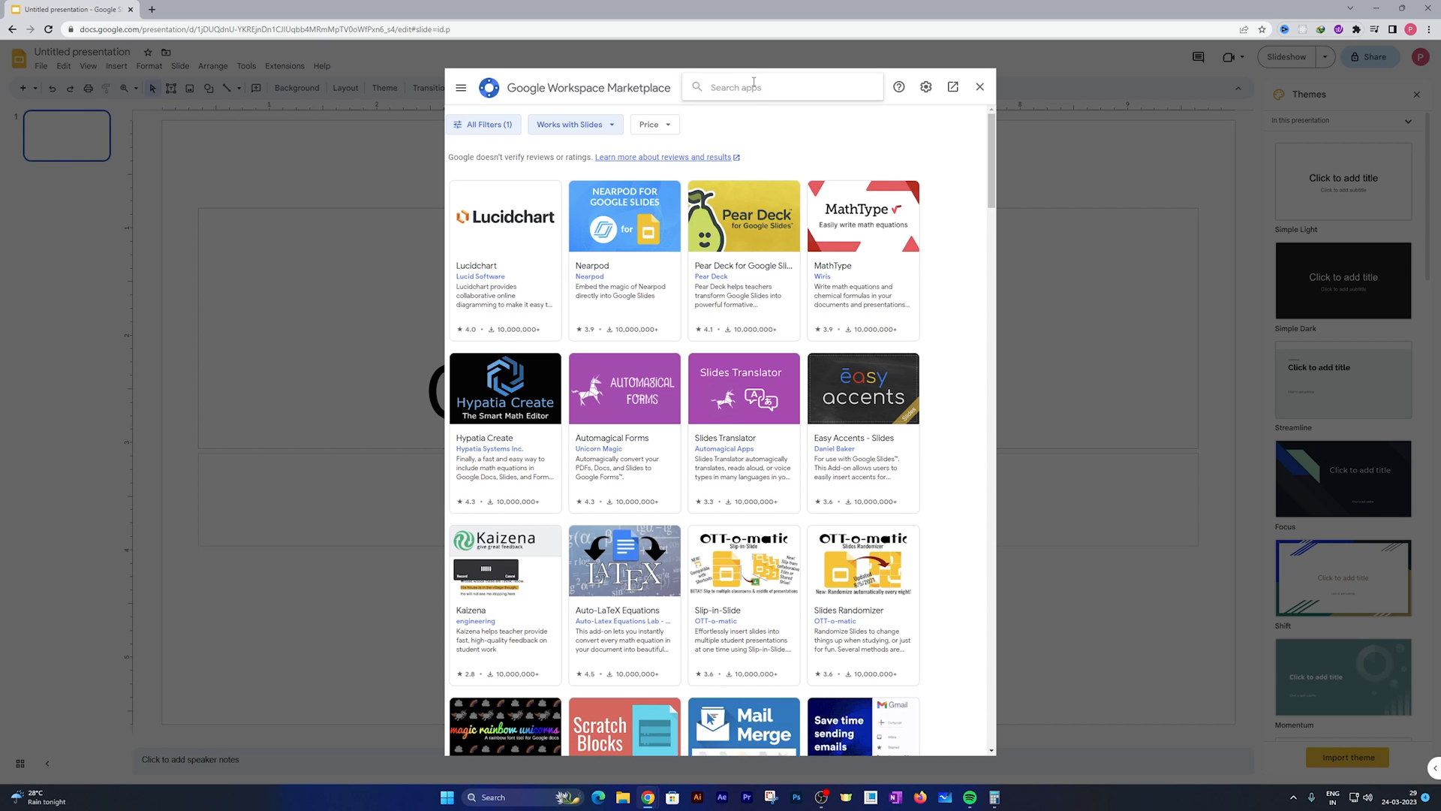
text(magi)
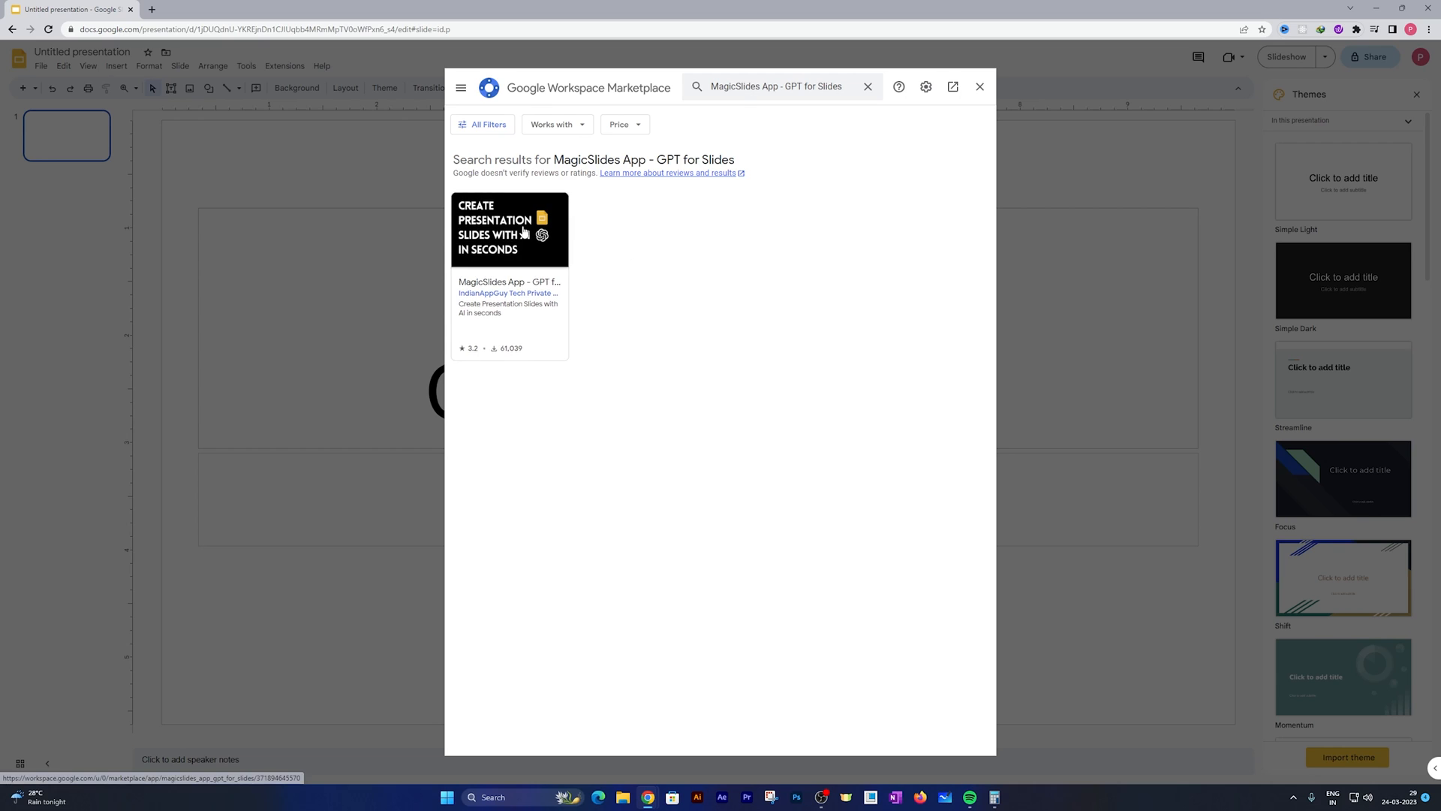
click(509, 229)
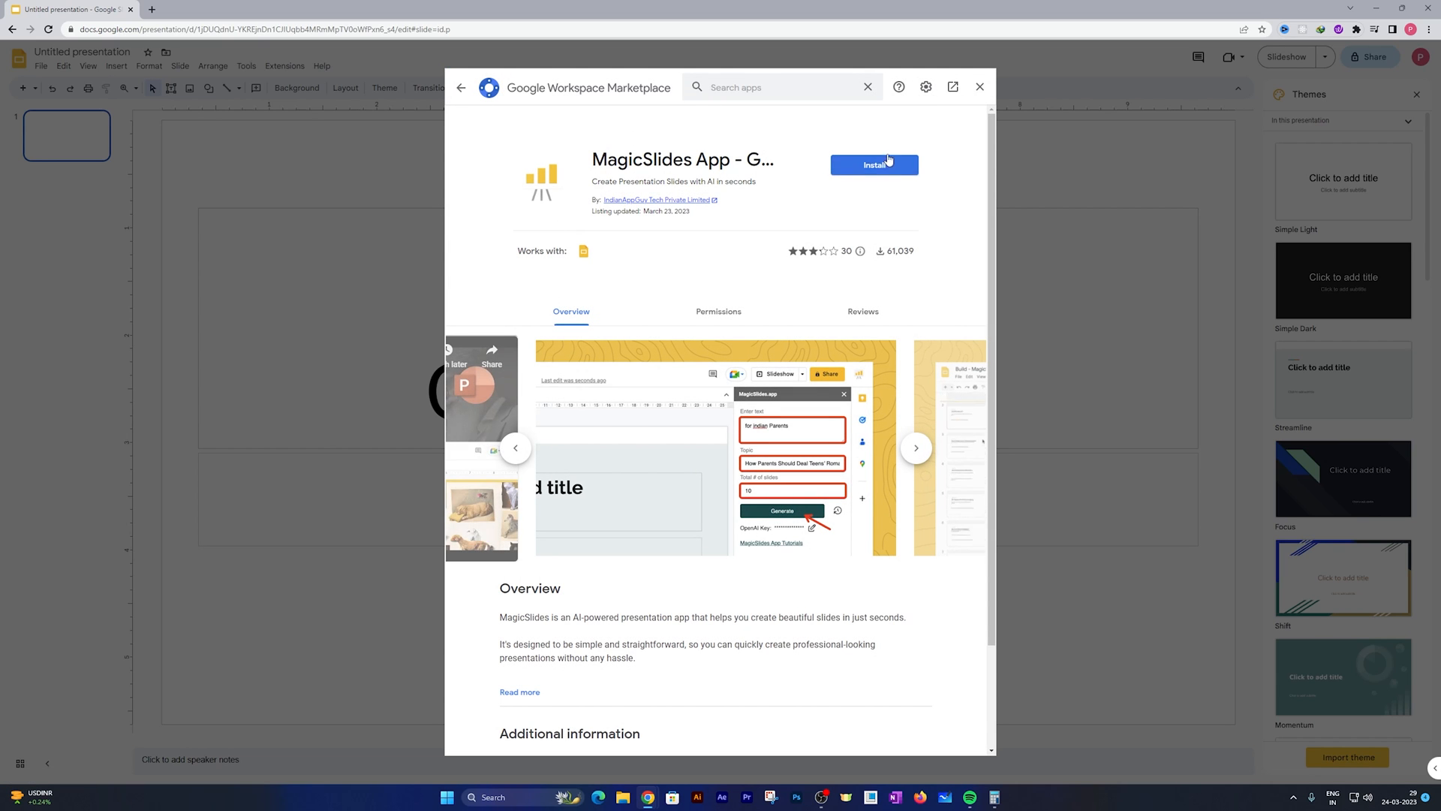
Step: Install MagicSlides, choose the account, allow access, and close the marketplace
click(873, 164)
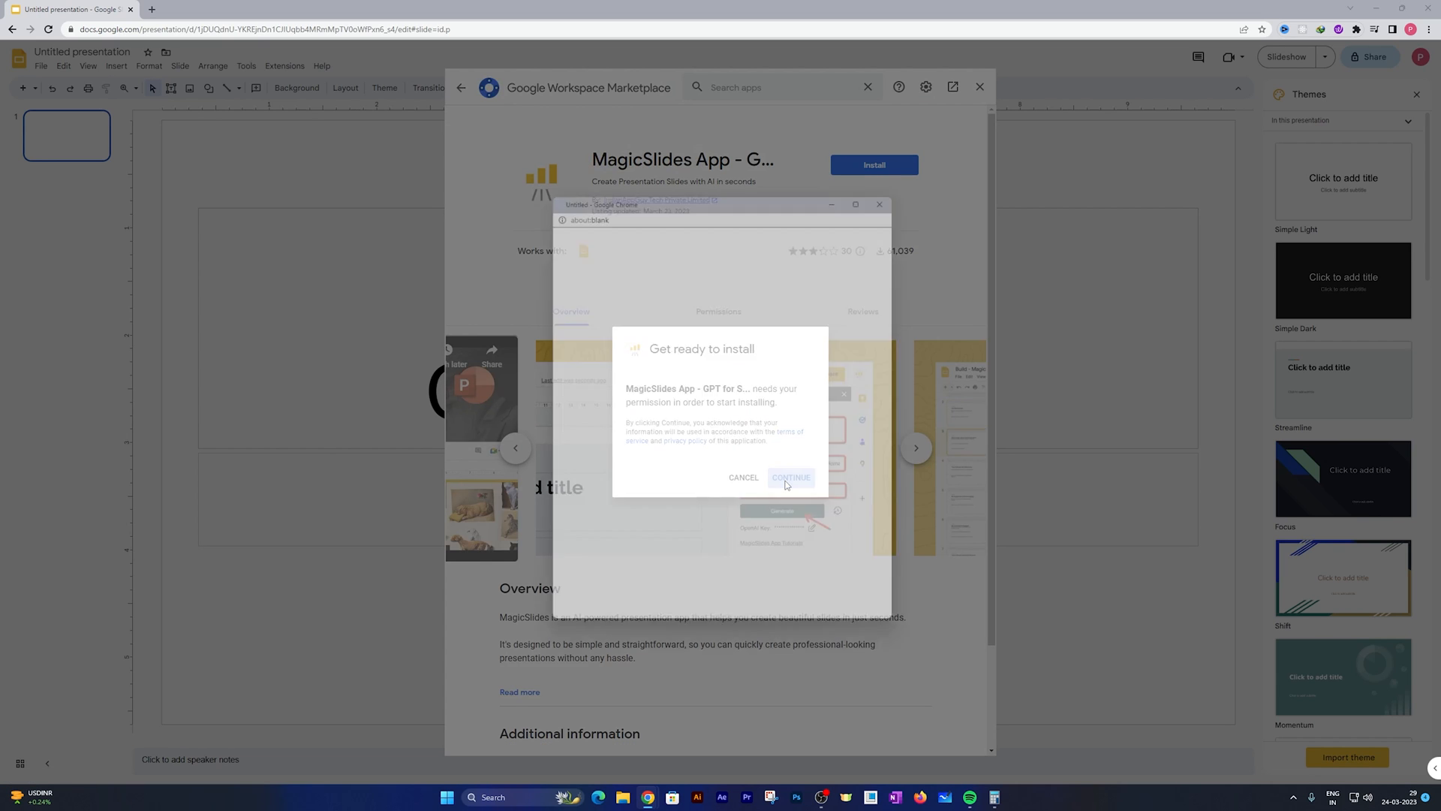
click(789, 477)
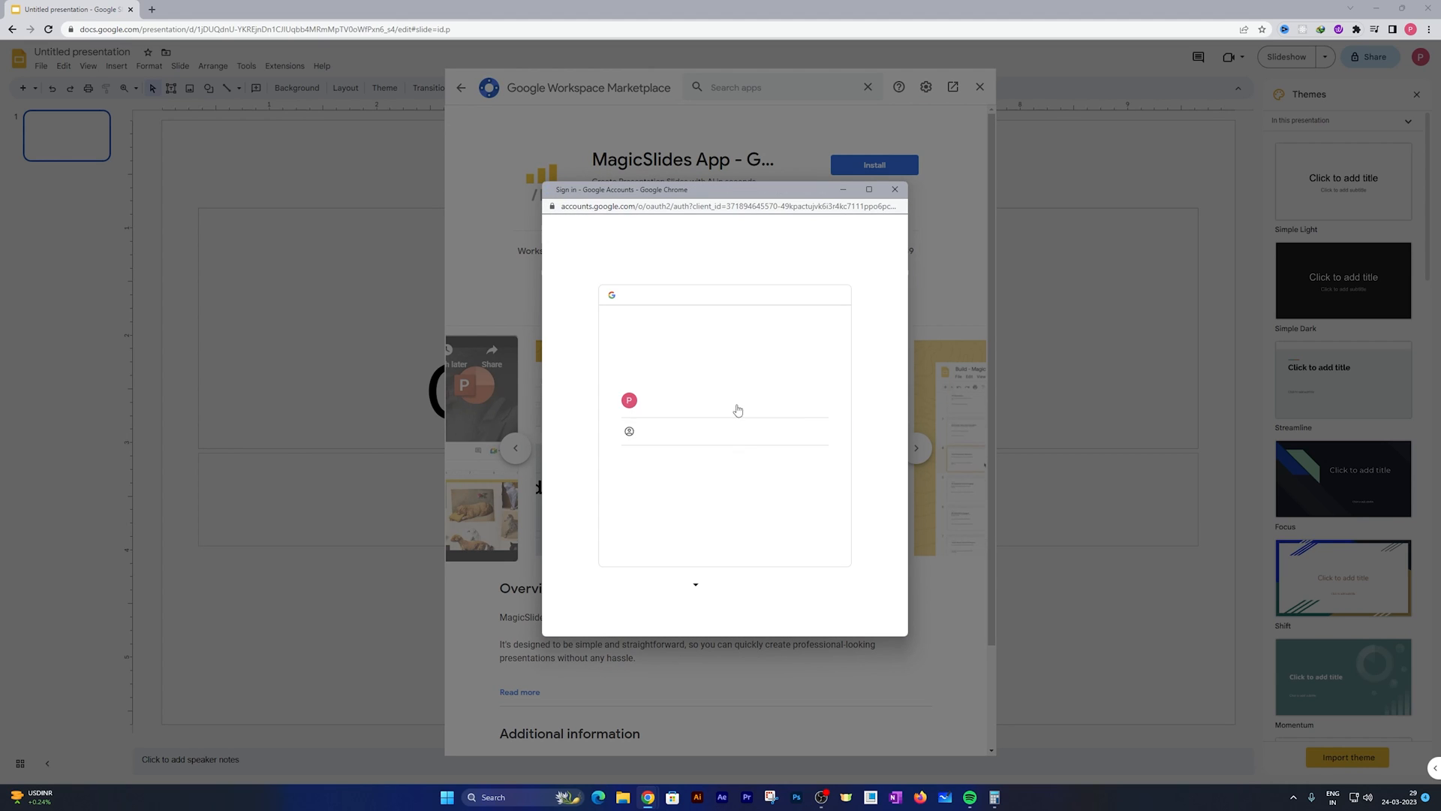
click(629, 400)
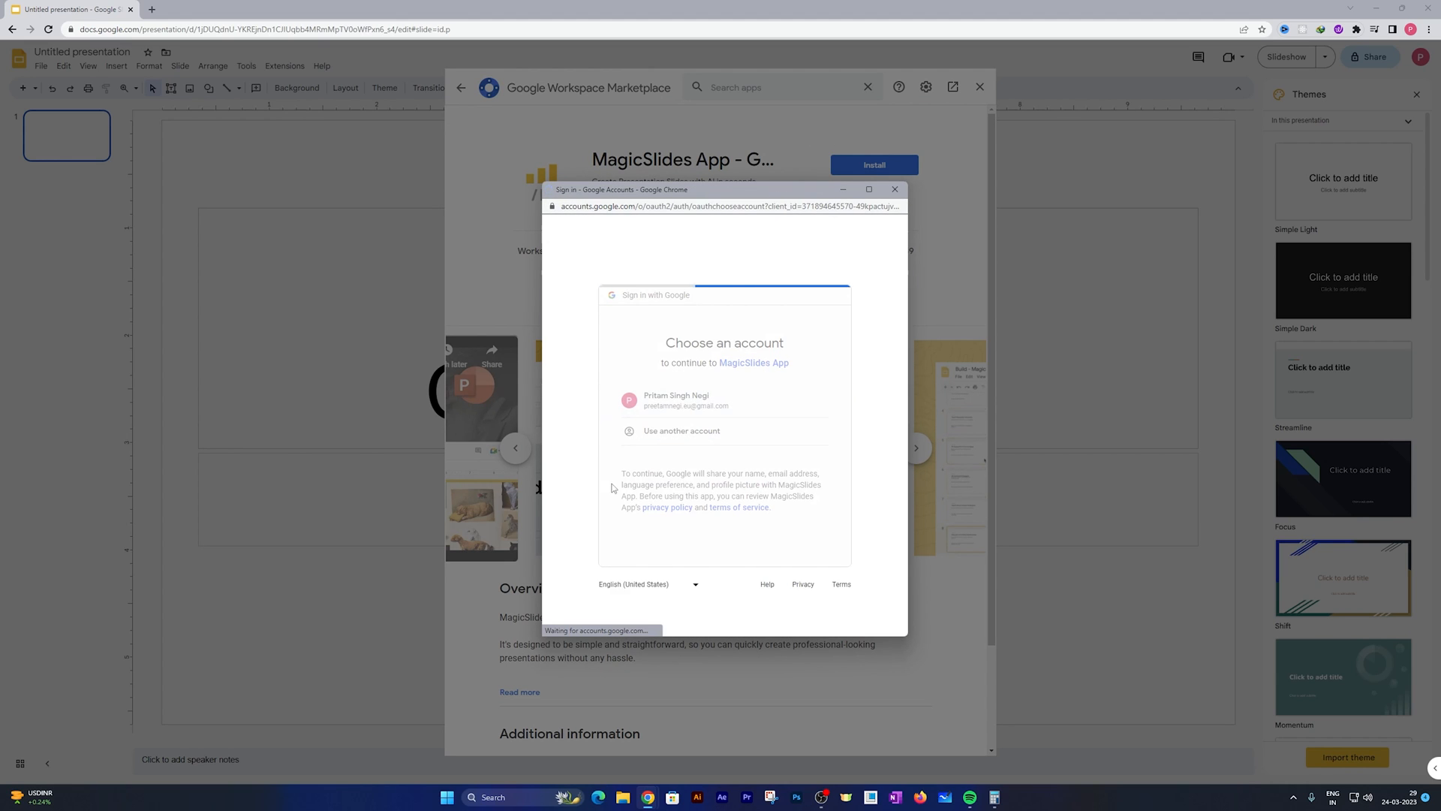
click(675, 400)
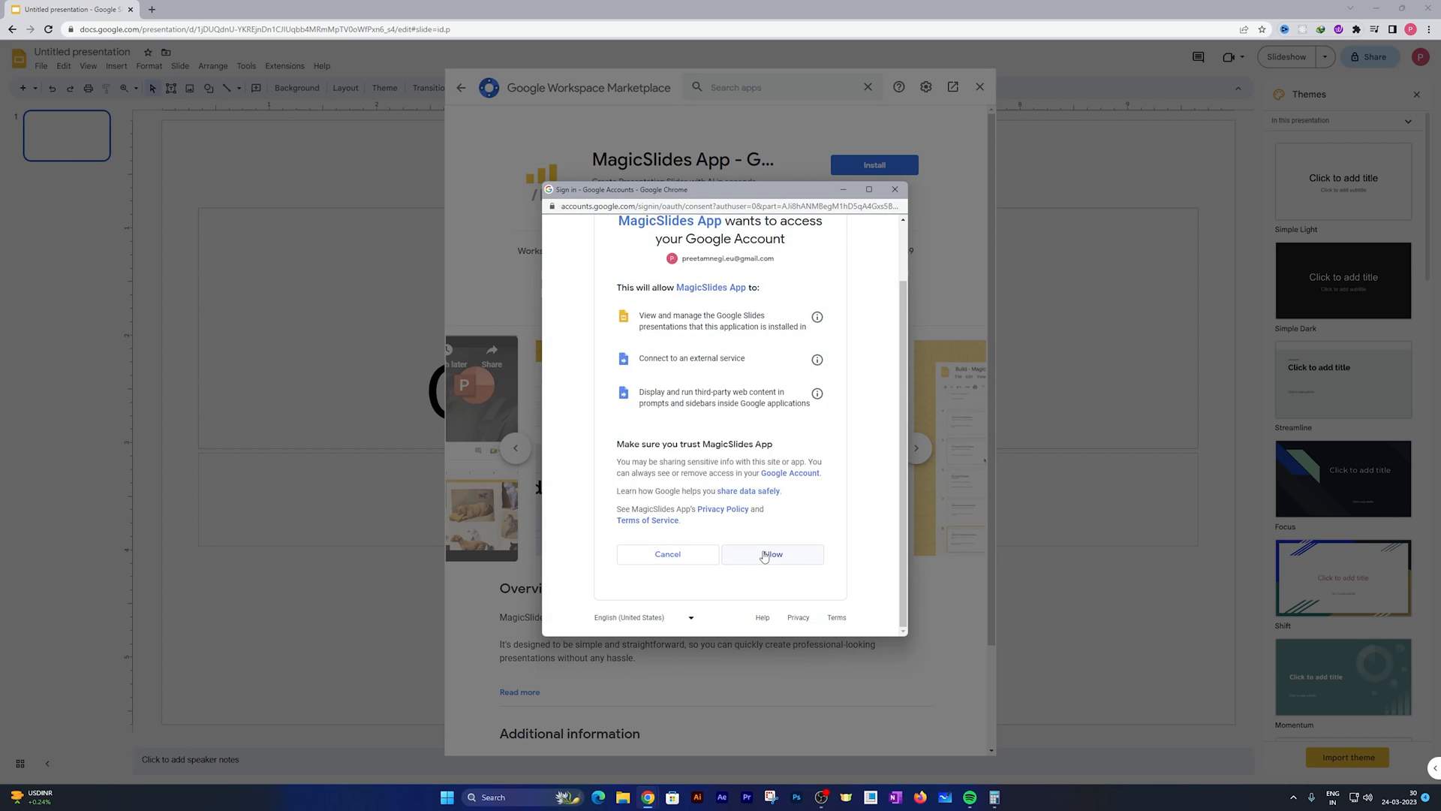
click(770, 553)
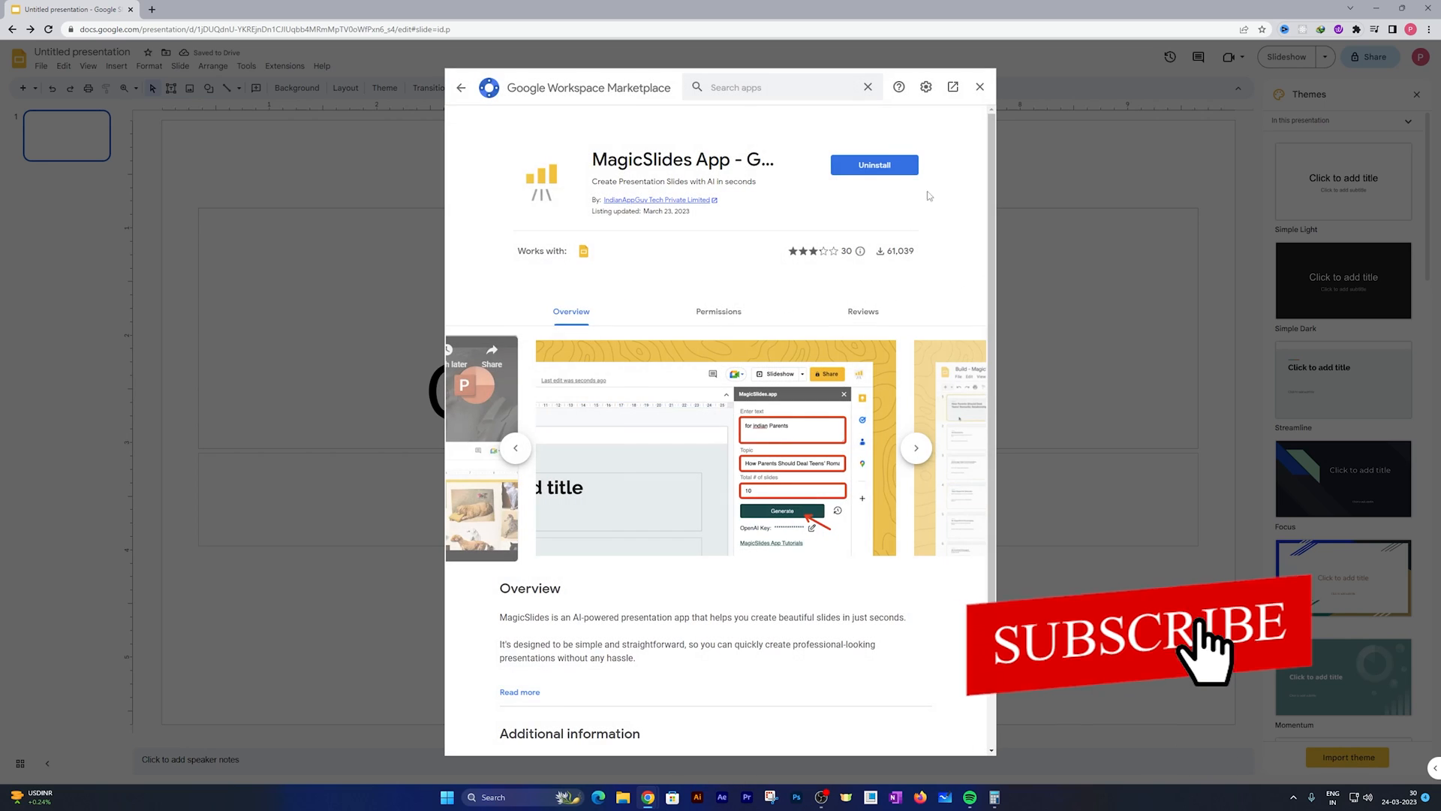
click(979, 87)
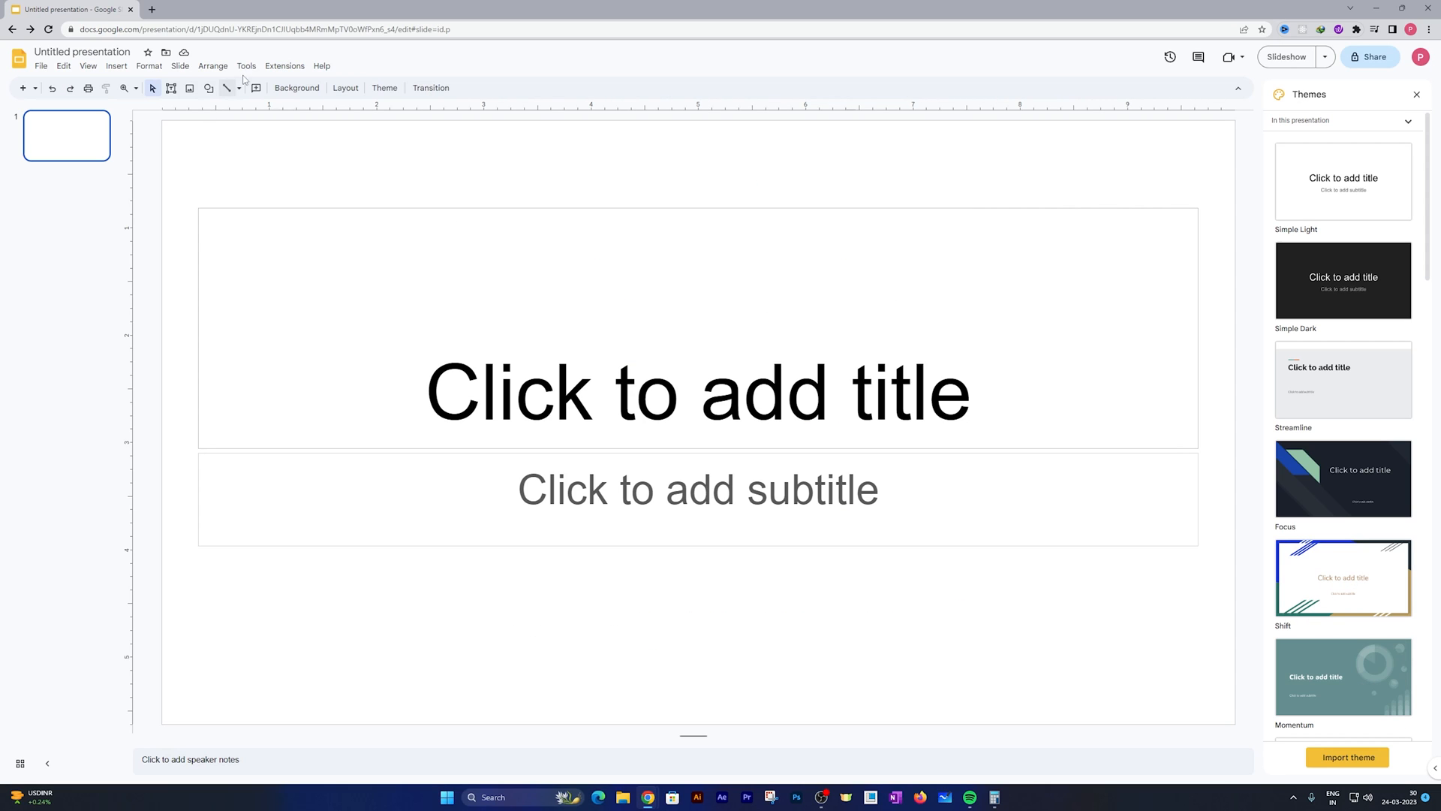
Step: Launch MagicSlides App - GPT for Slides from the Extensions menu
click(284, 65)
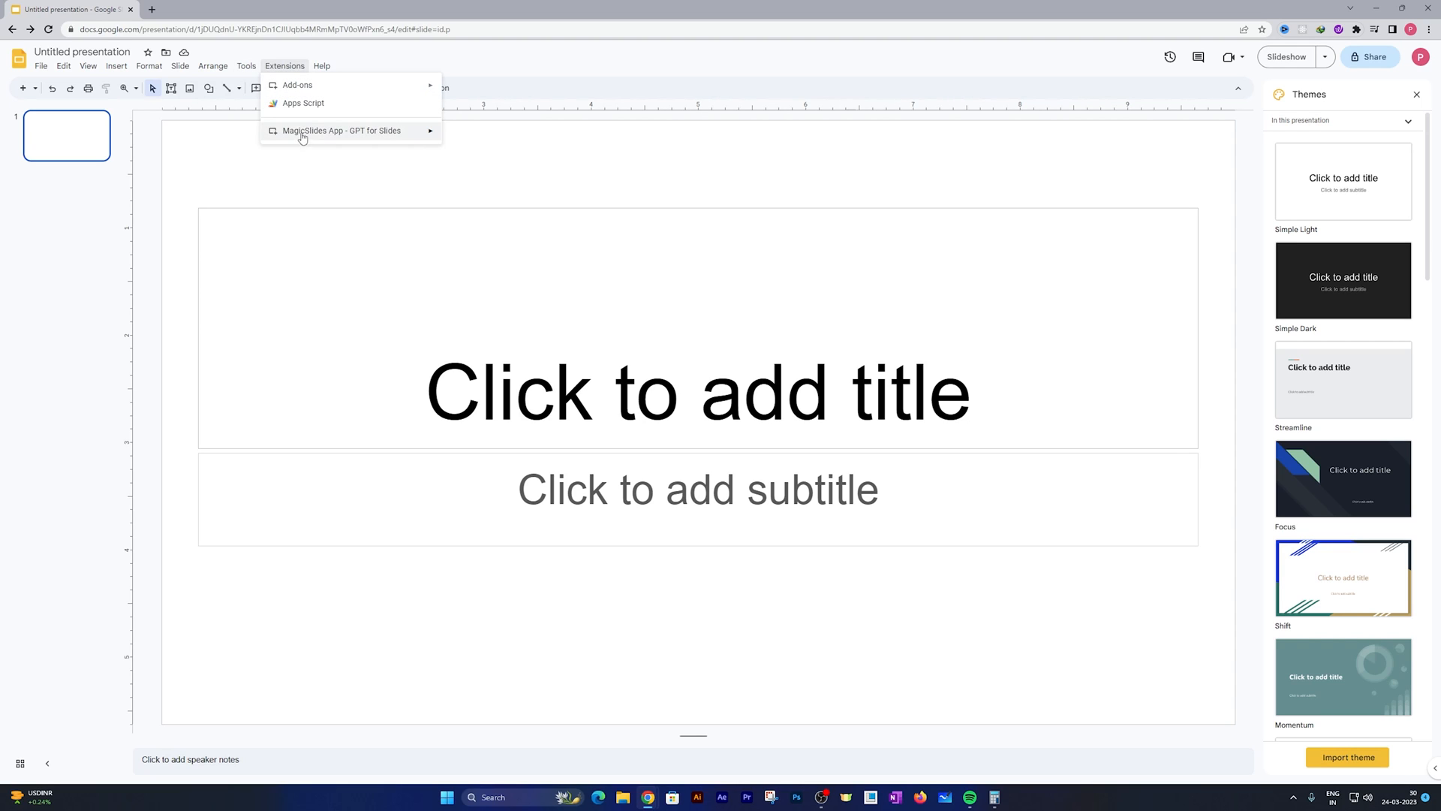
mouse_move(341, 130)
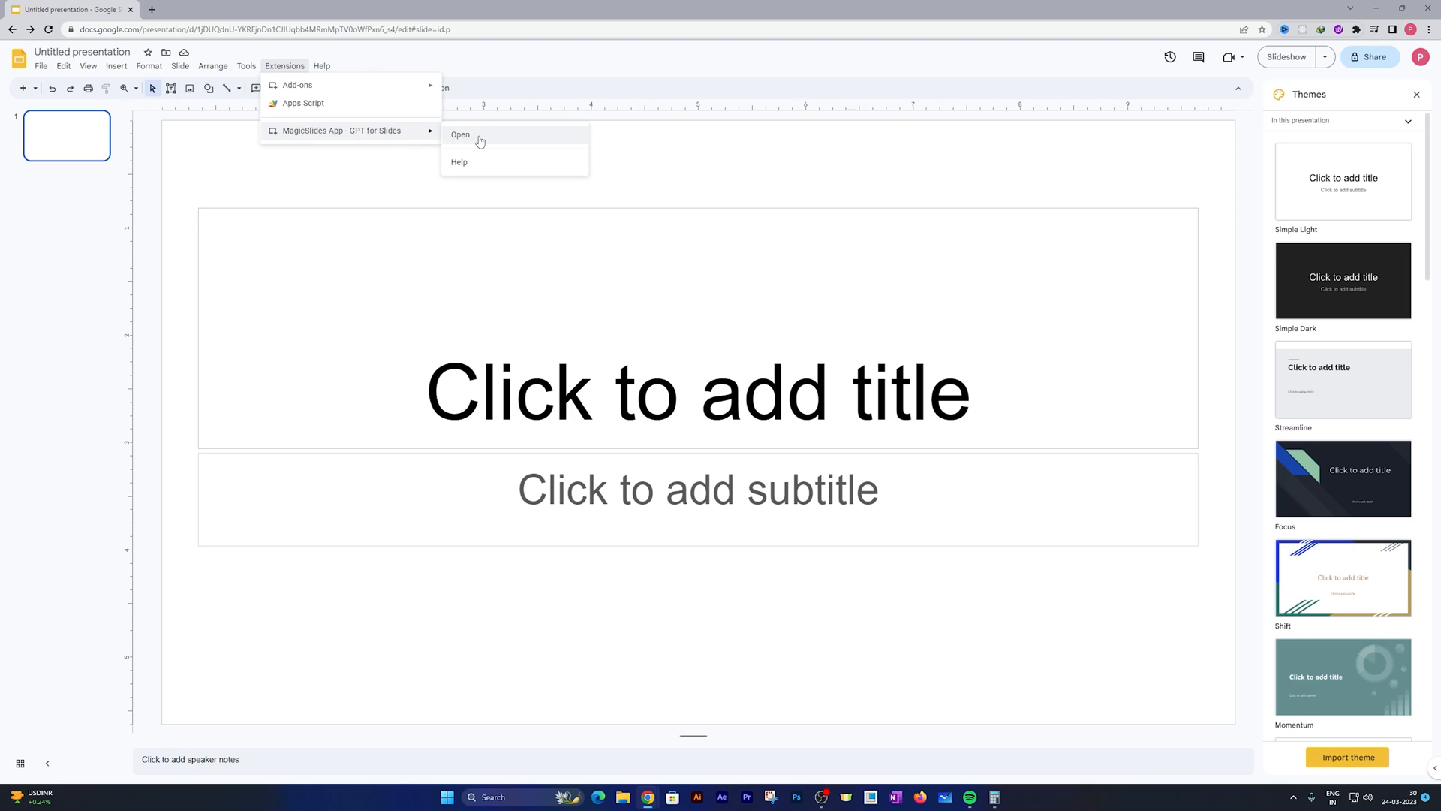
click(460, 135)
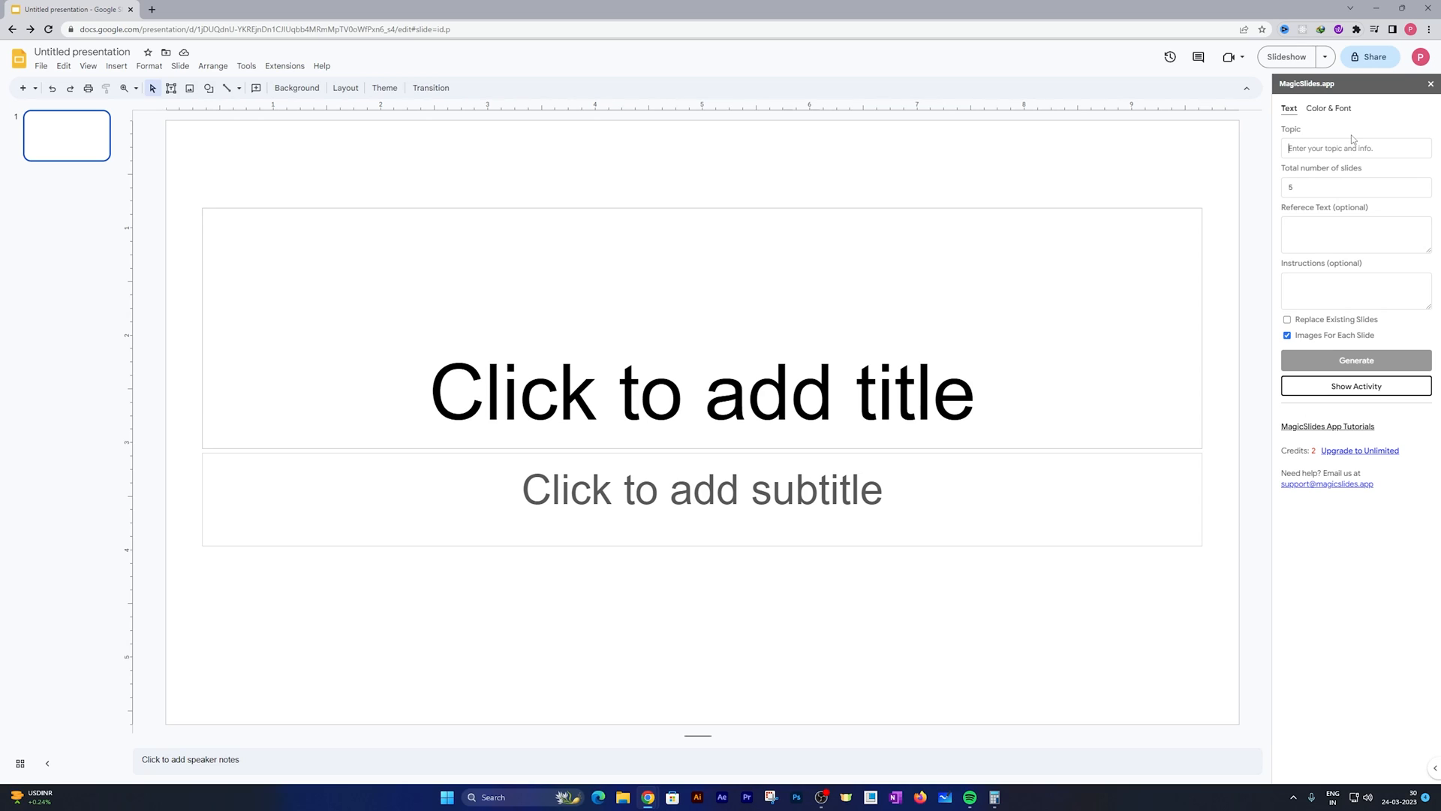
Step: Enter the topic 'Environmental studies' and set the slide count to 7
text(E)
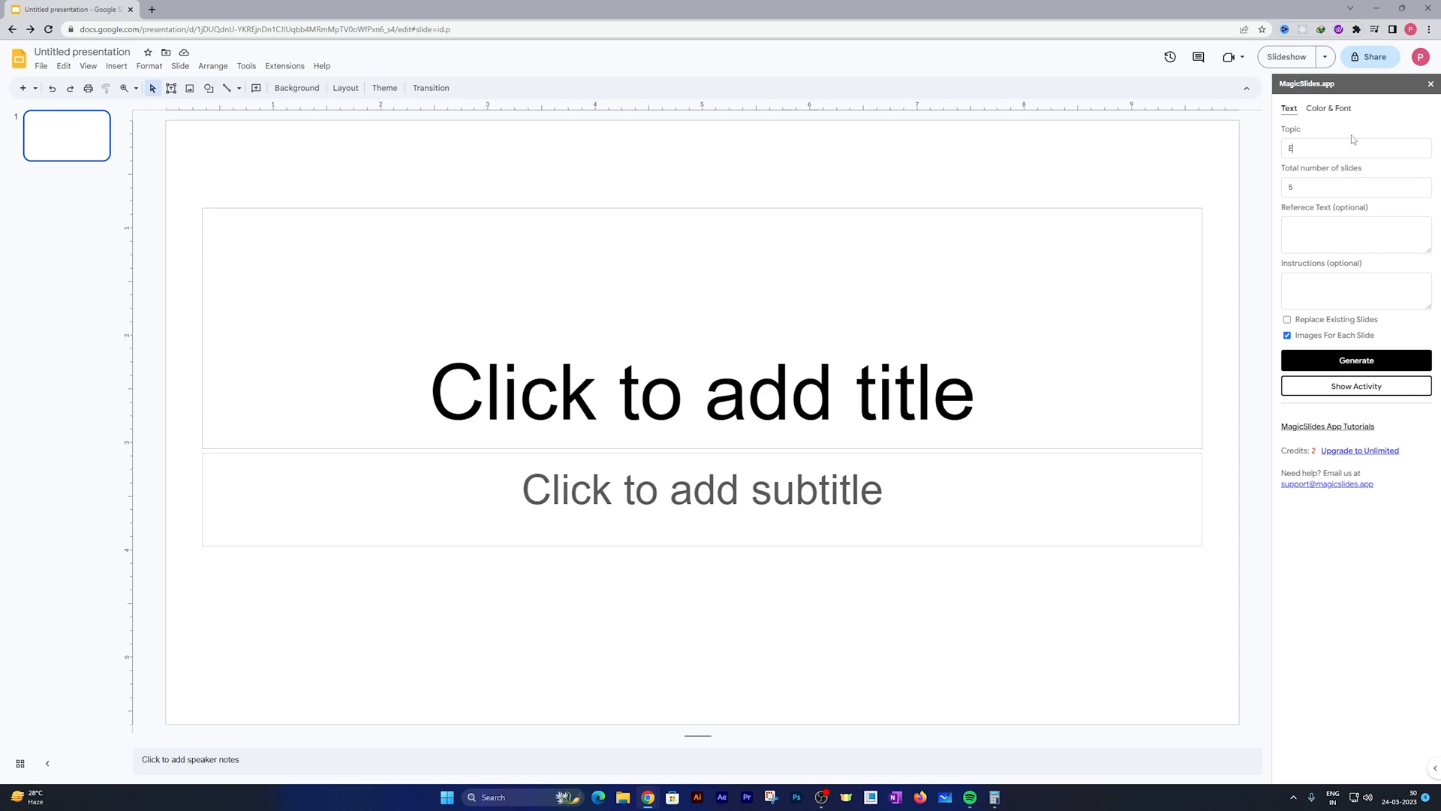
text(nvironem)
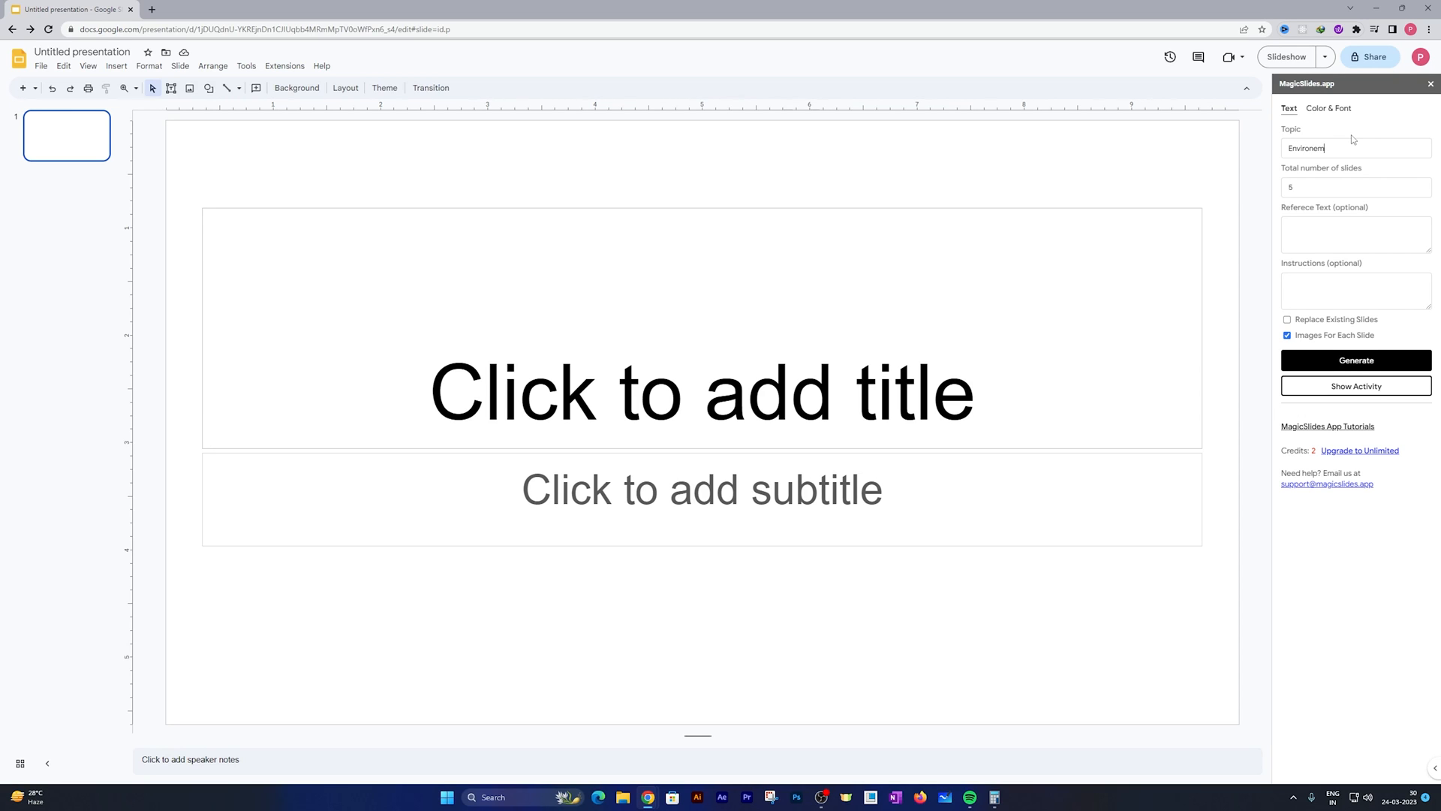
text(Environmental studies)
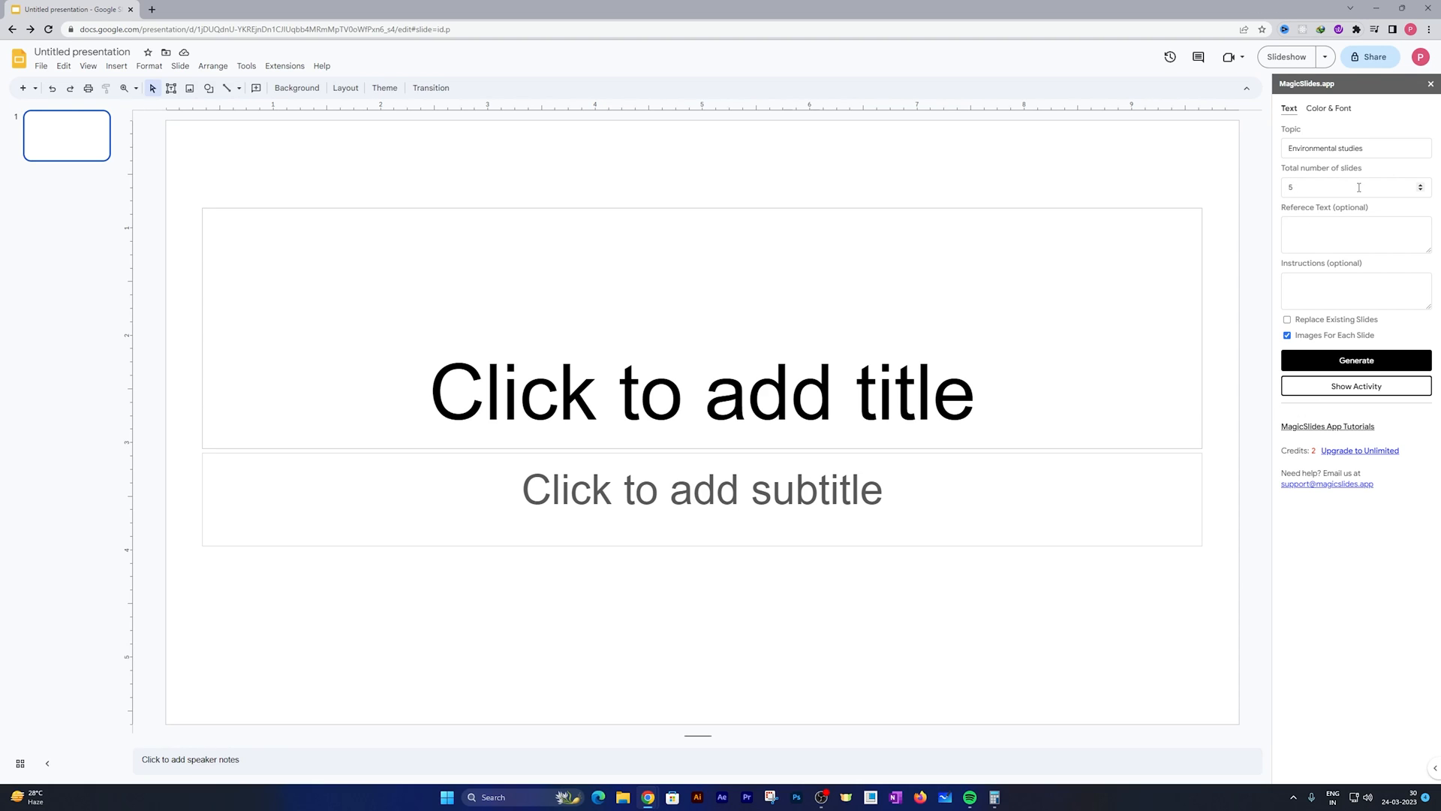
click(1421, 192)
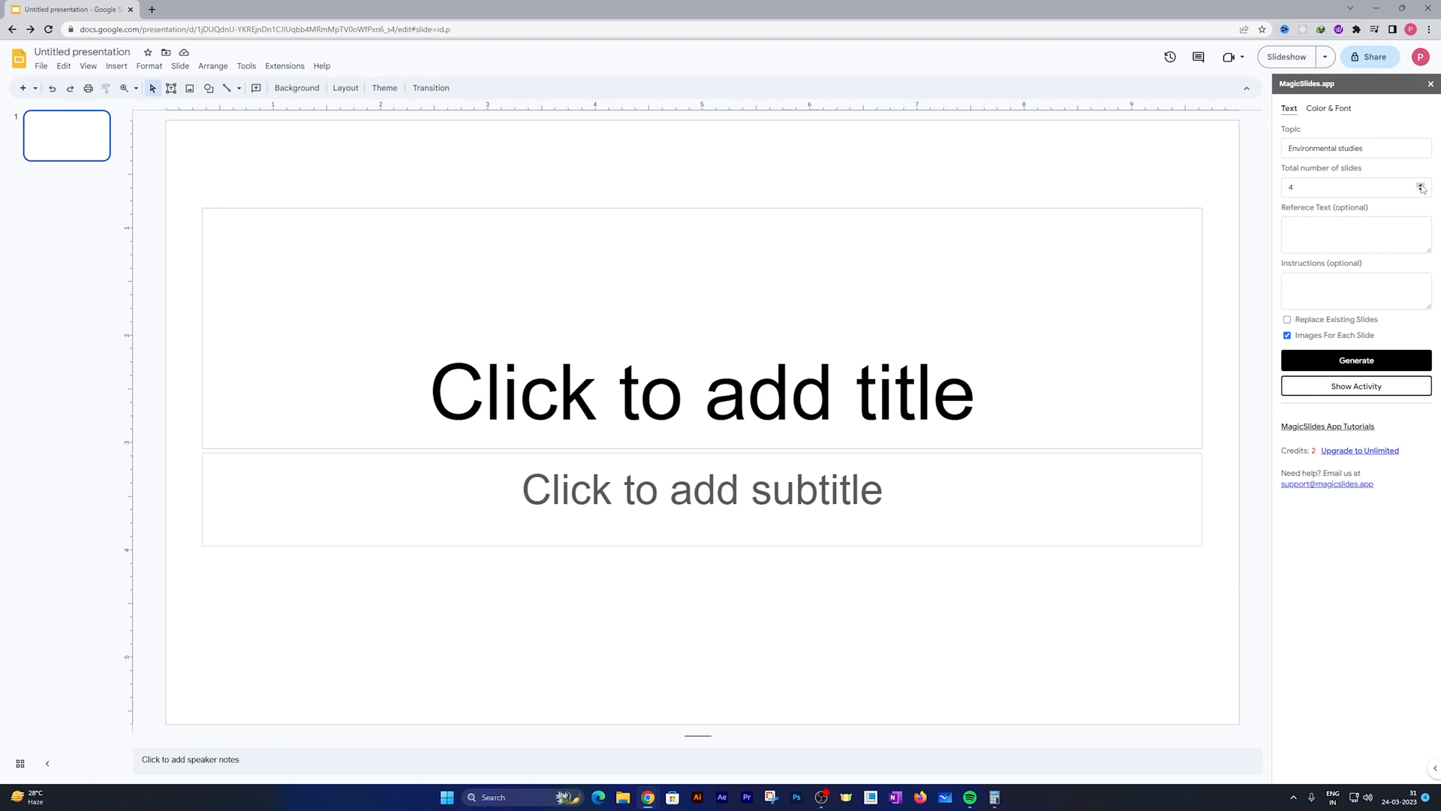
click(1420, 184)
text(i wan)
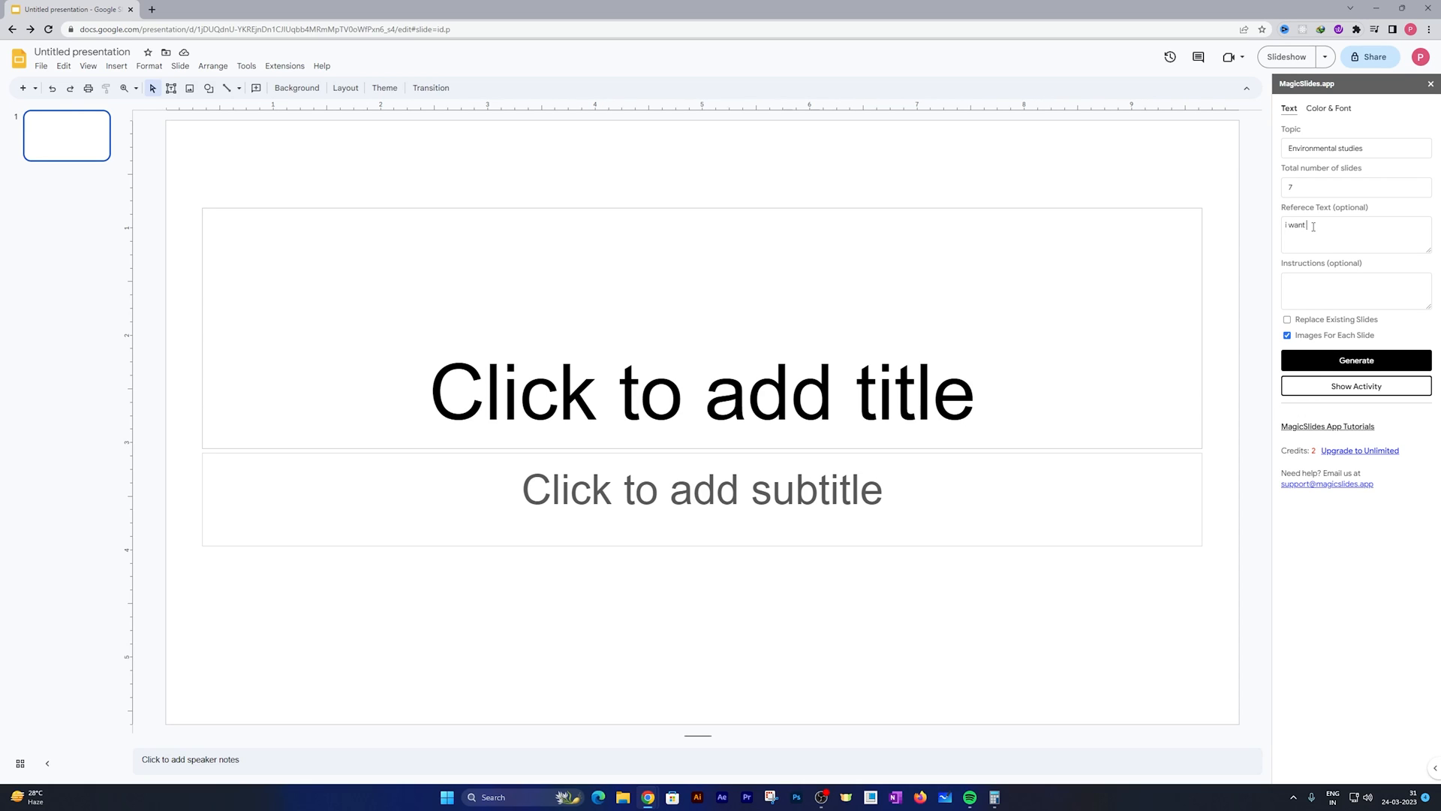
Step: Add reference text about presenting to grade 8, and review the Color & Font settings
text(this slide to be)
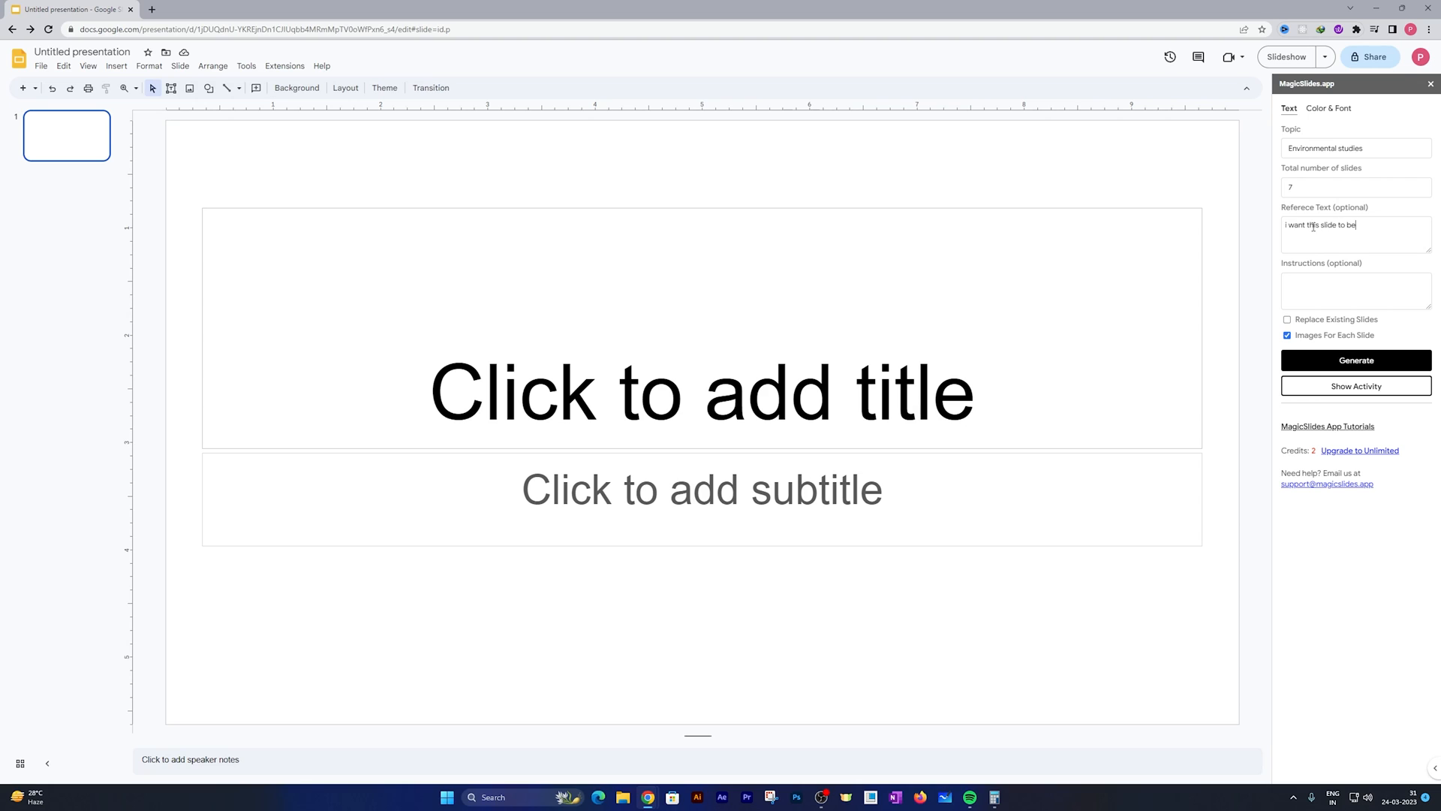
text(presented for)
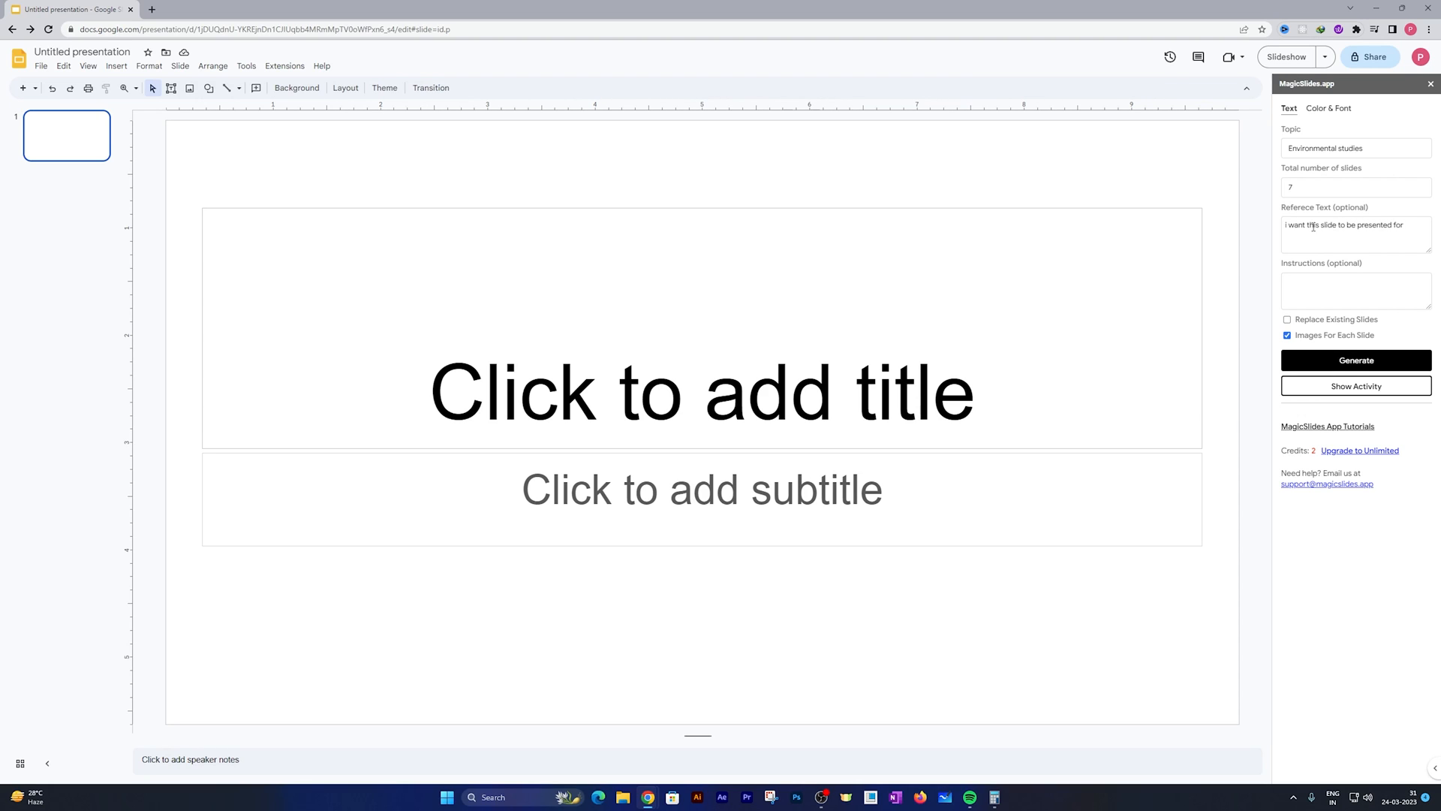
text(grade 8)
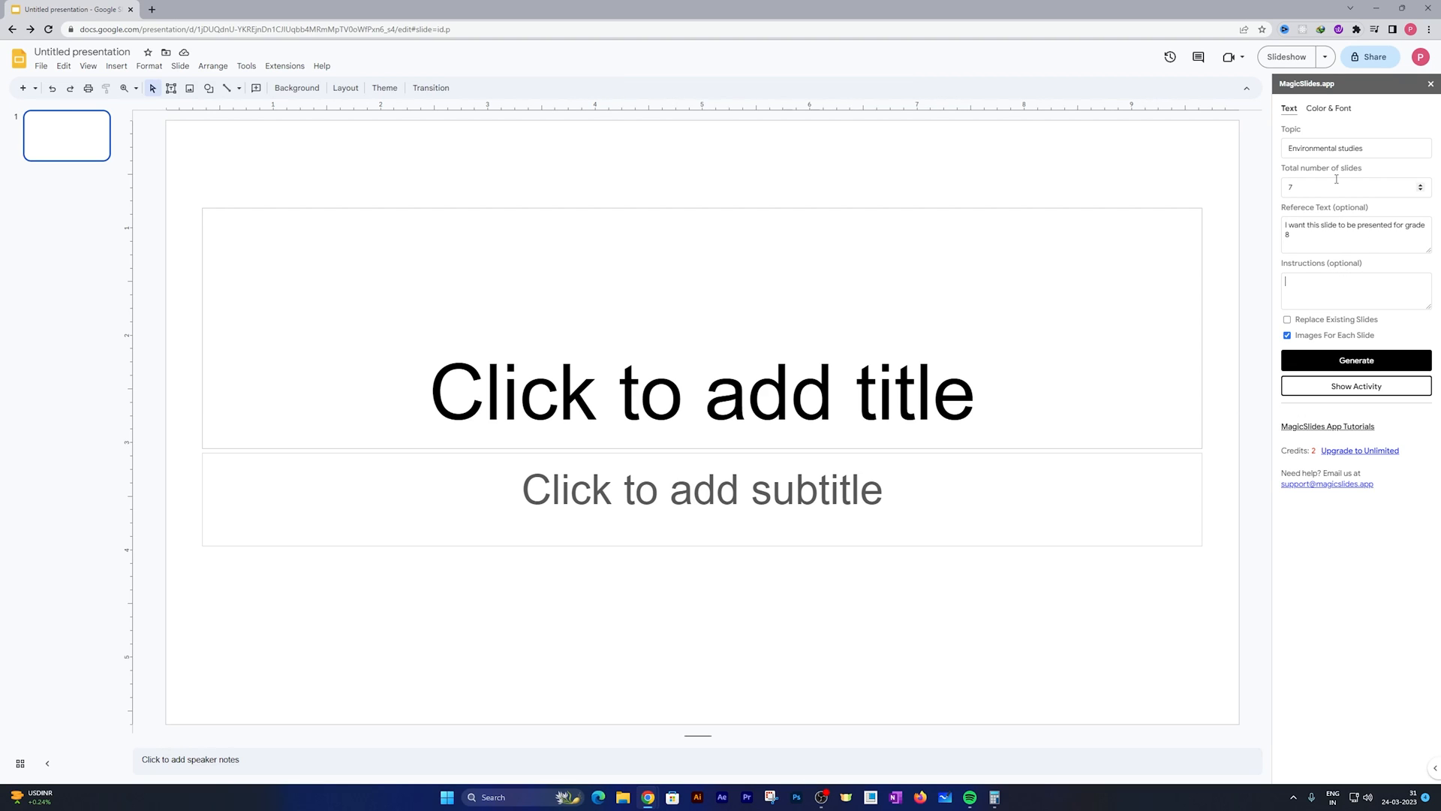
click(1328, 107)
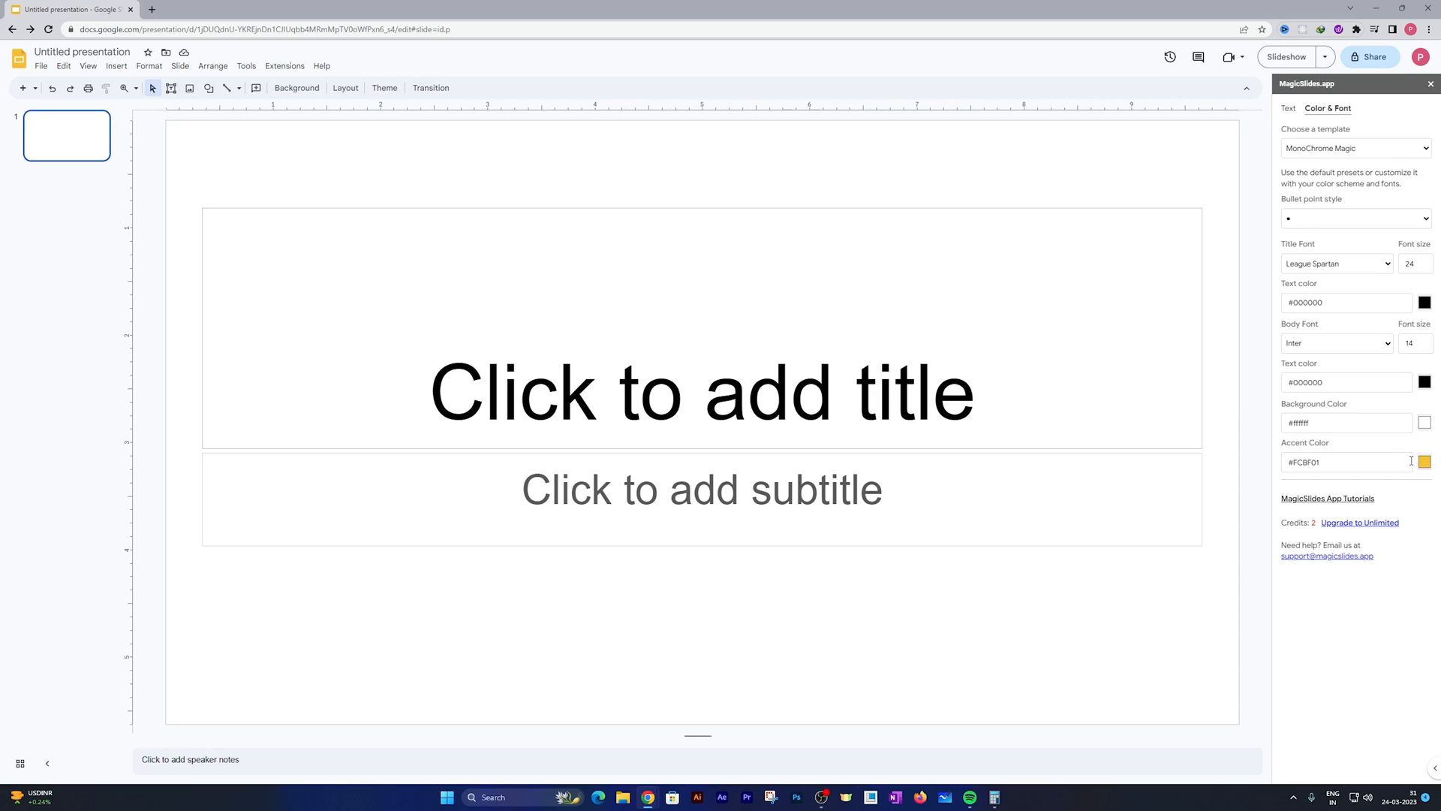
click(1424, 462)
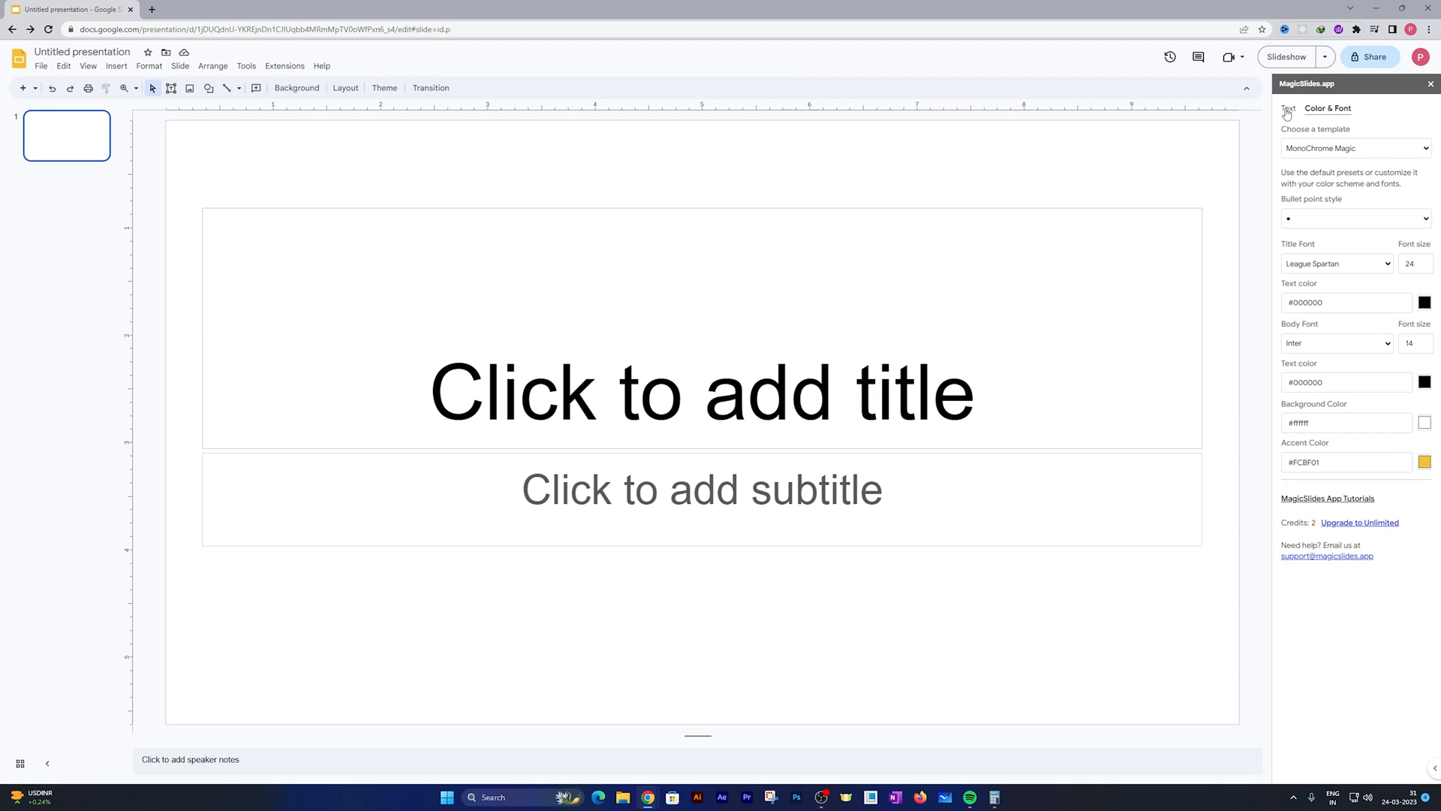
click(1289, 108)
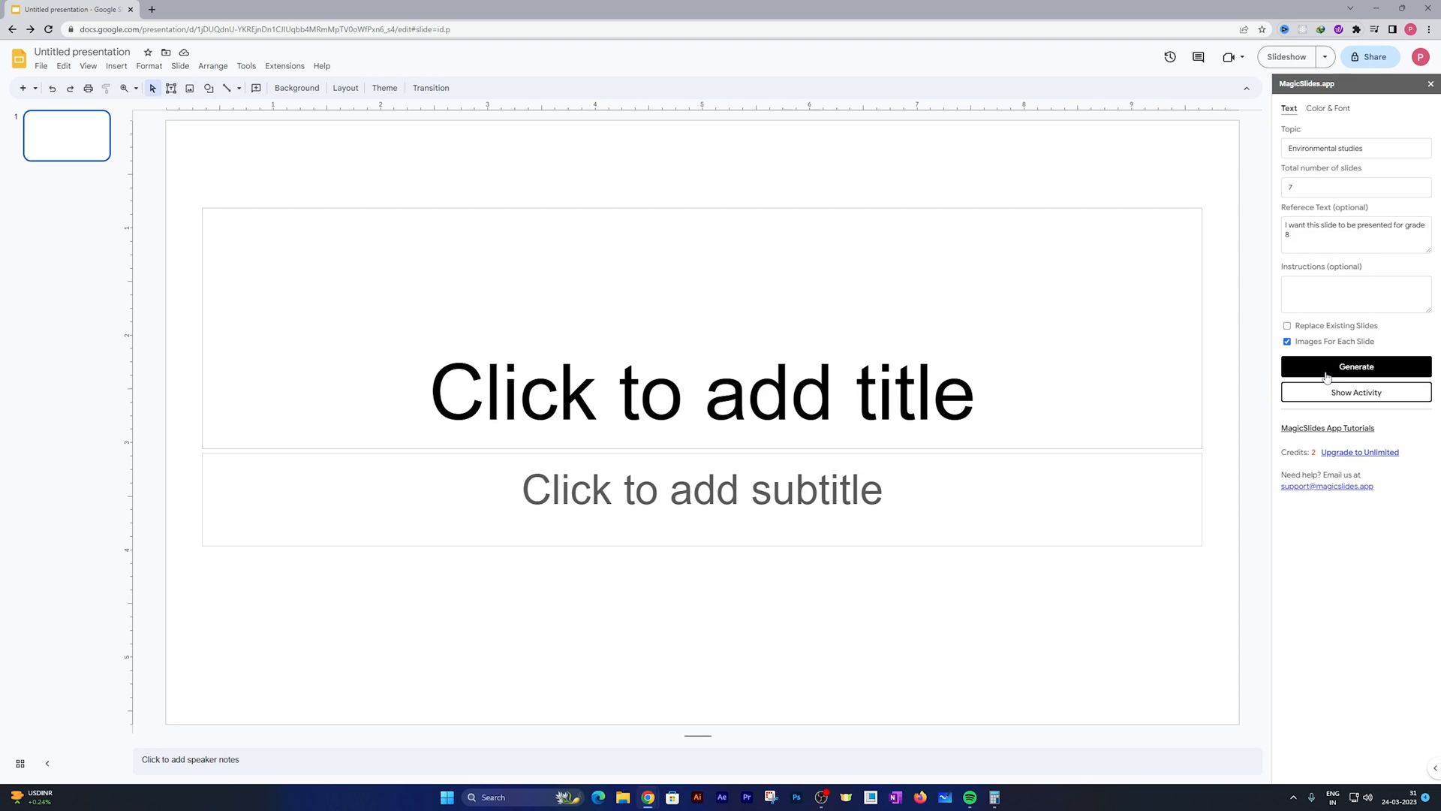
Step: Generate the seven-slide deck and right-click the Upgrade to Unlimited link
click(1356, 366)
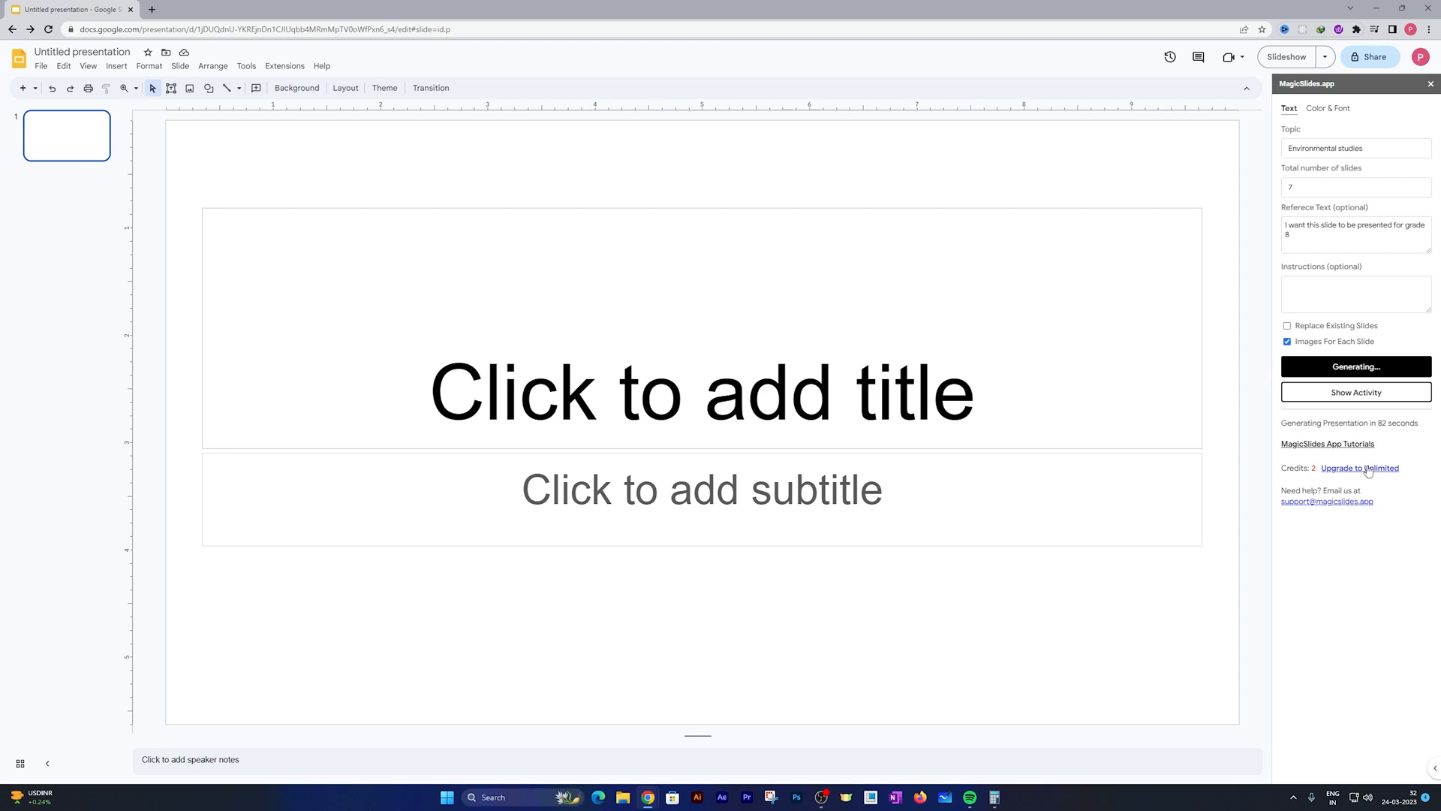
right_click(1359, 468)
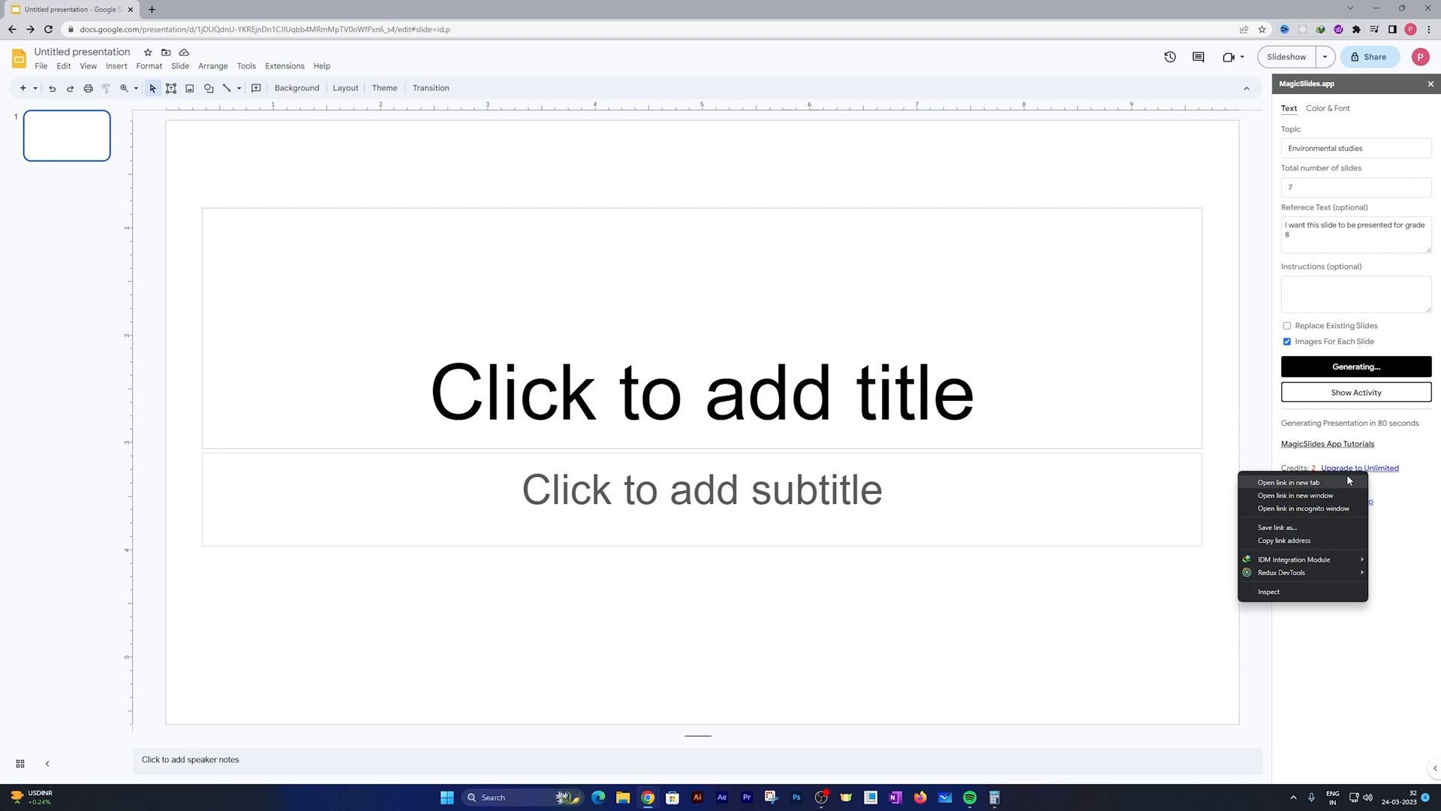
Step: Open the MagicSlides pricing page in a new tab, then return to the presentation
click(1288, 482)
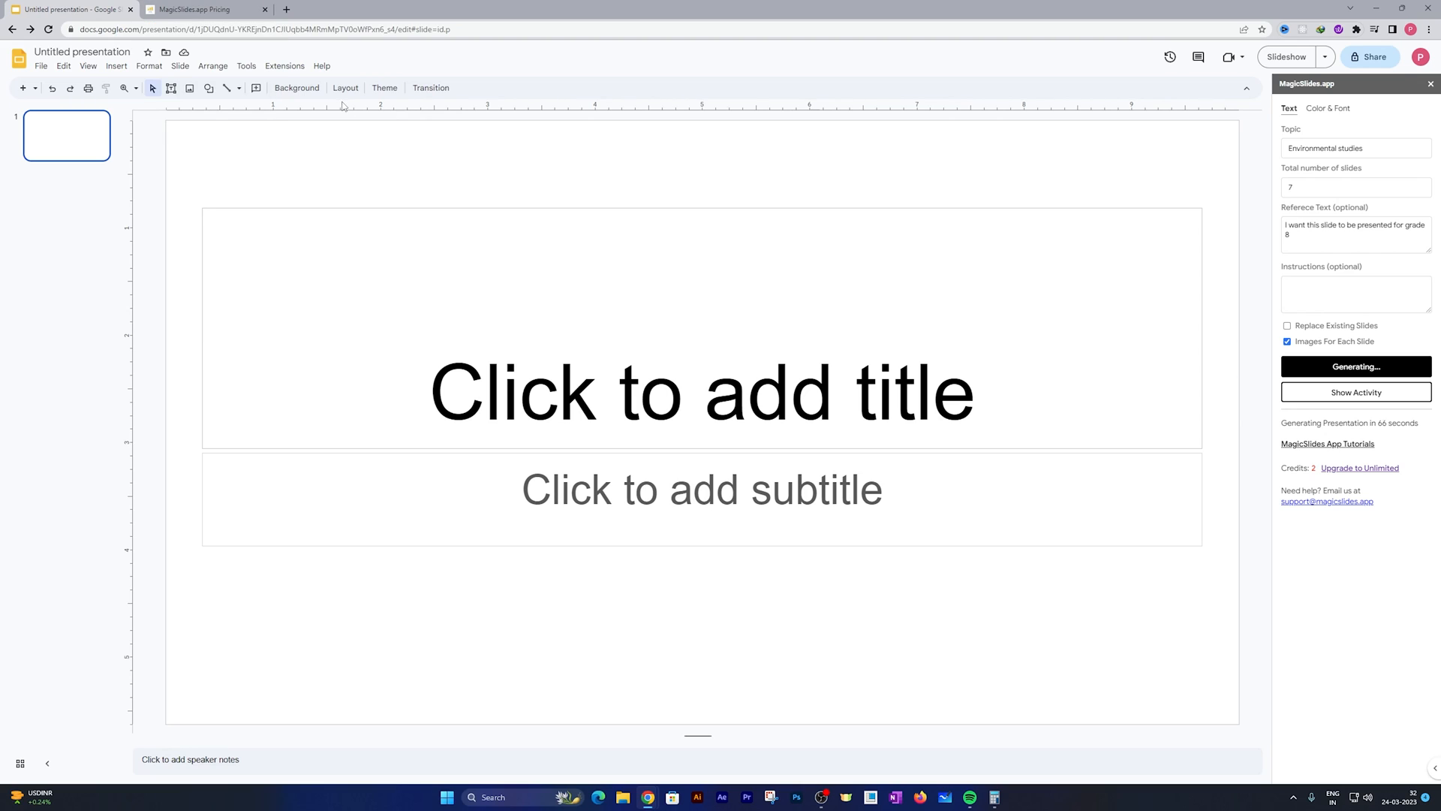
mouse_move(299, 57)
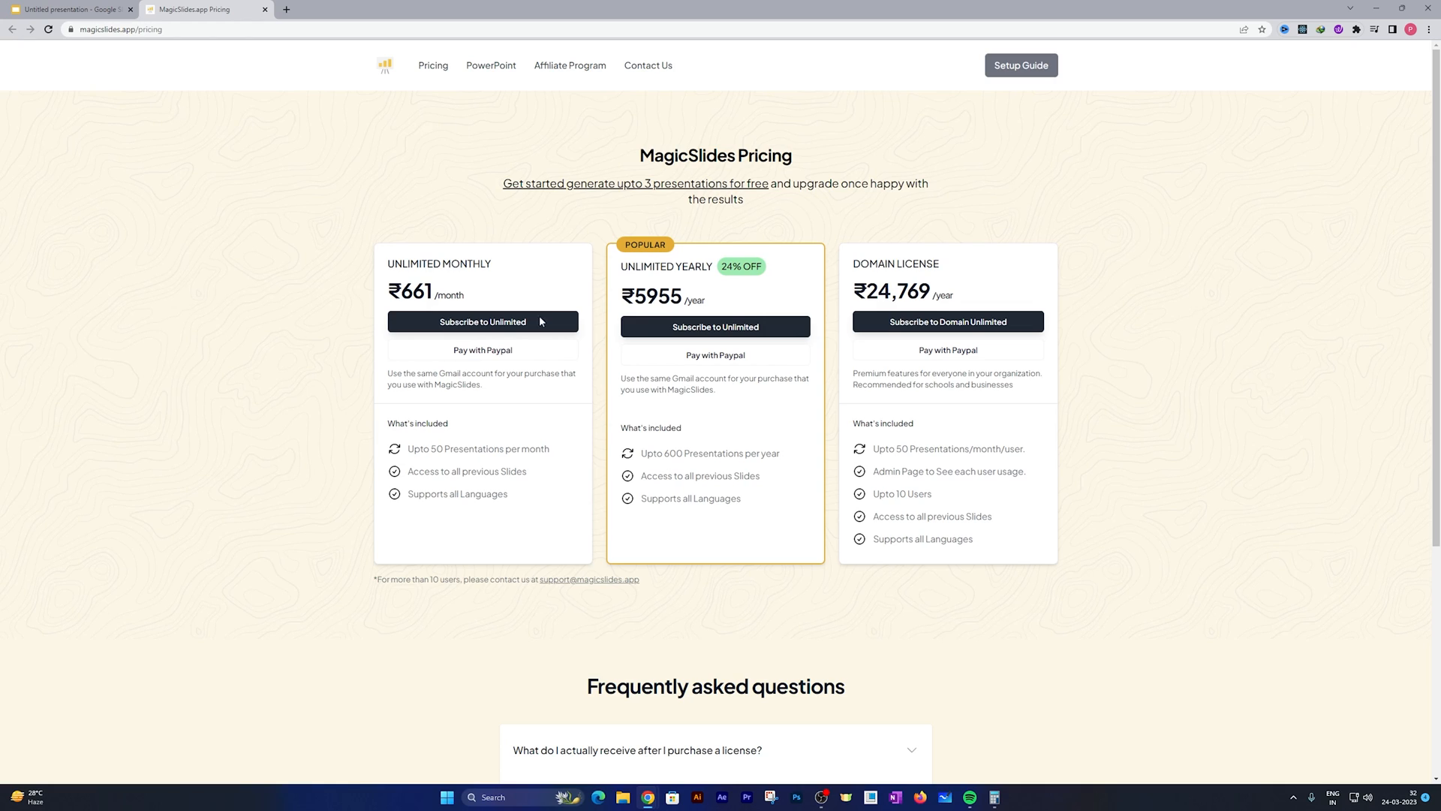
mouse_move(1109, 488)
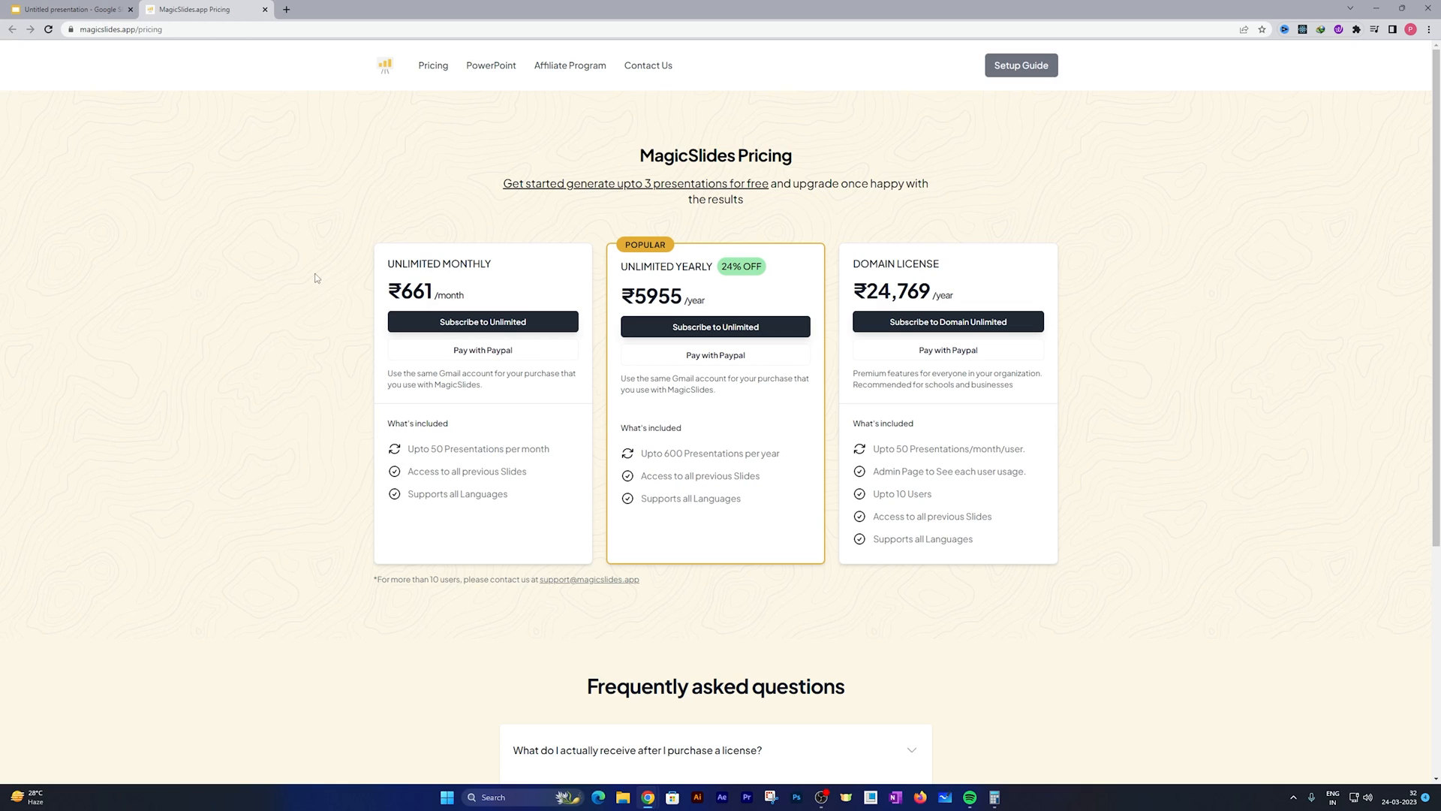
click(74, 9)
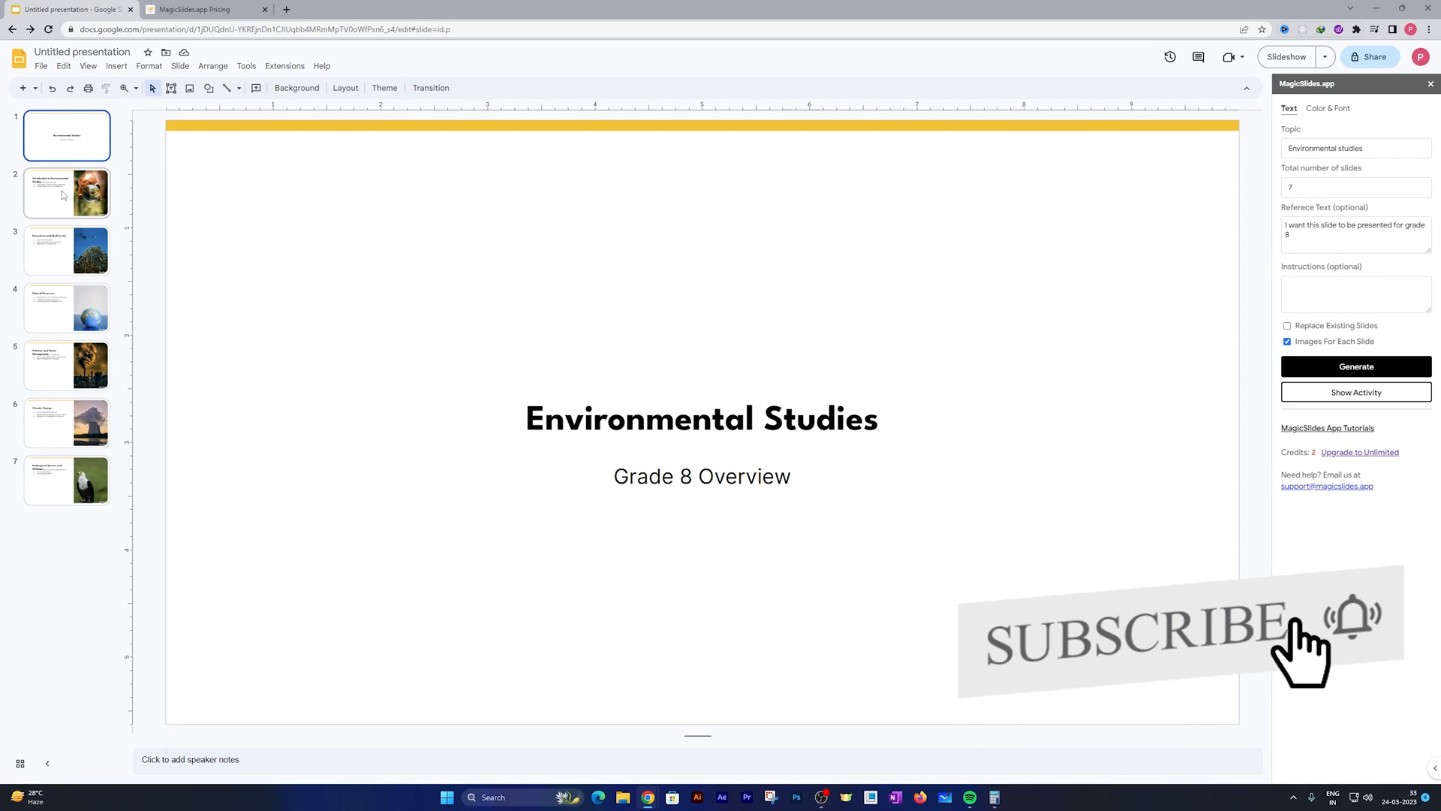
Step: Review each generated slide, from Introduction to Environmental Studies through Endangered Species
click(67, 193)
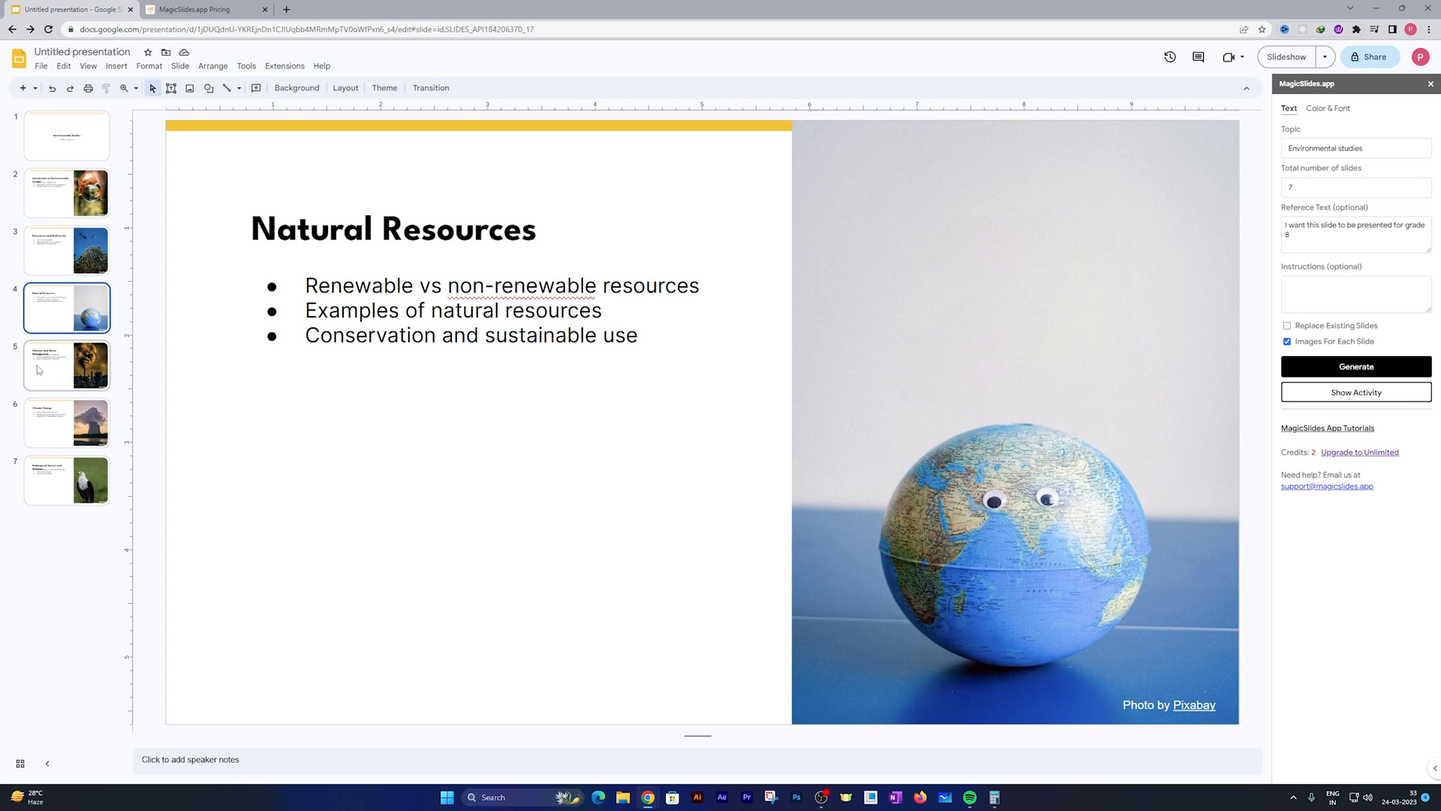
click(66, 479)
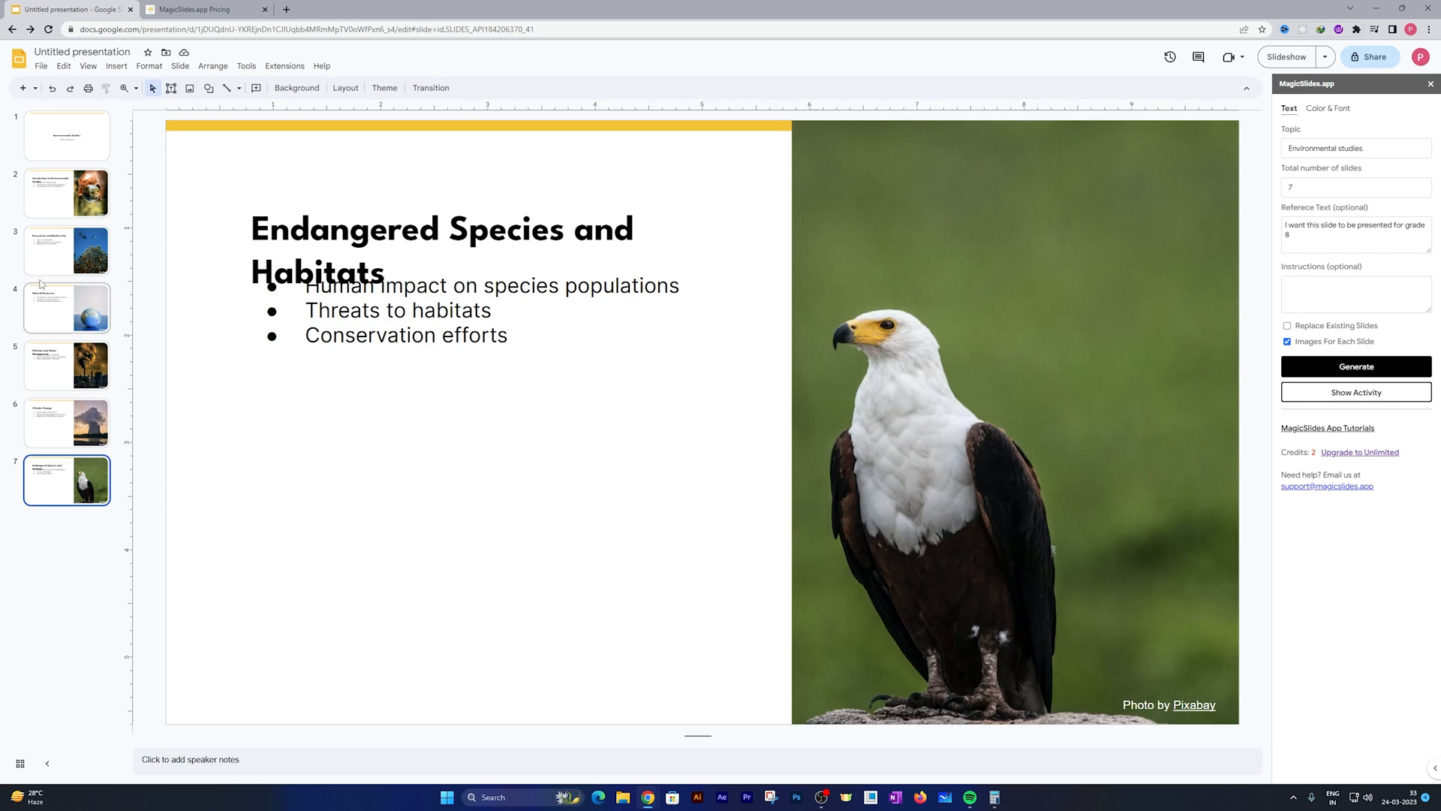
click(67, 193)
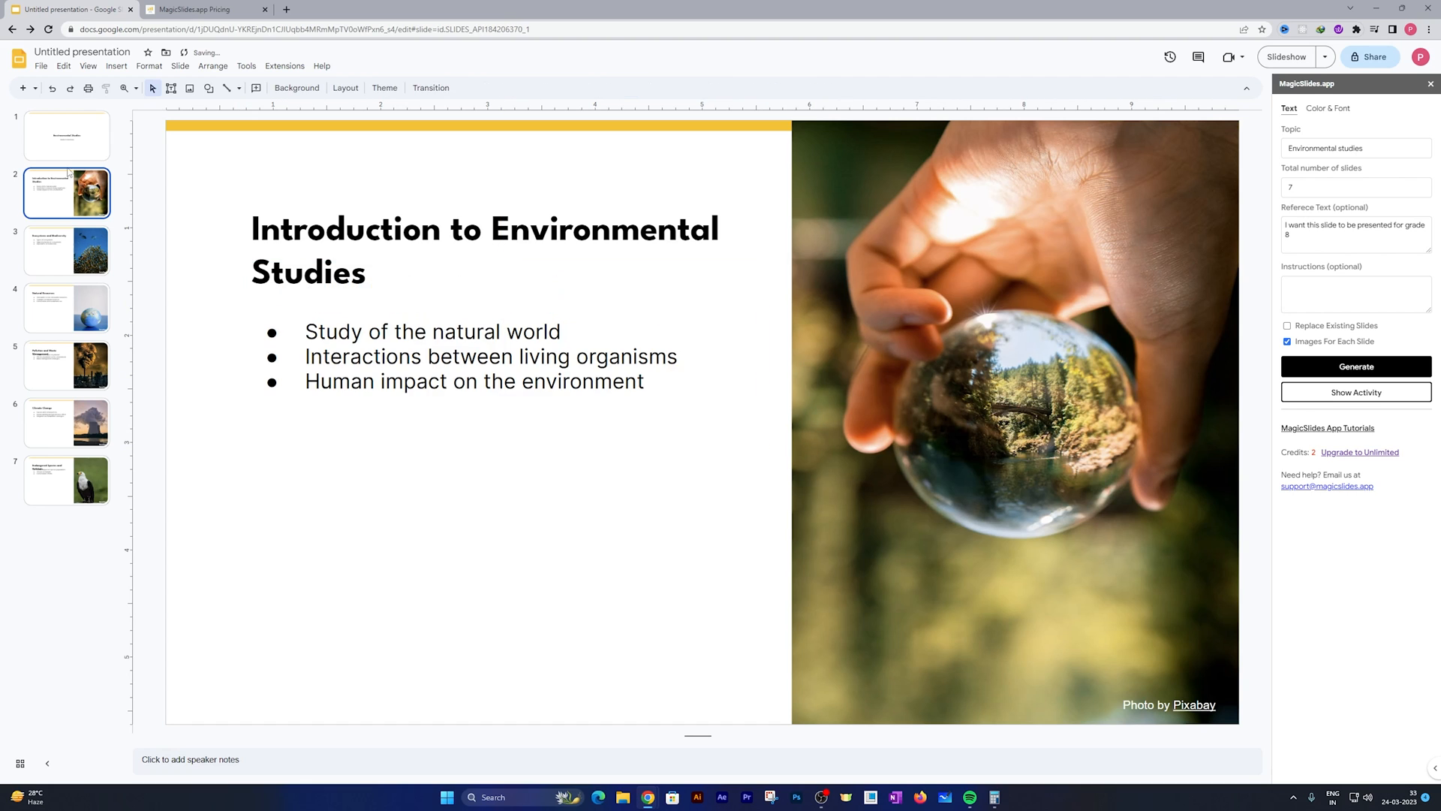
click(66, 250)
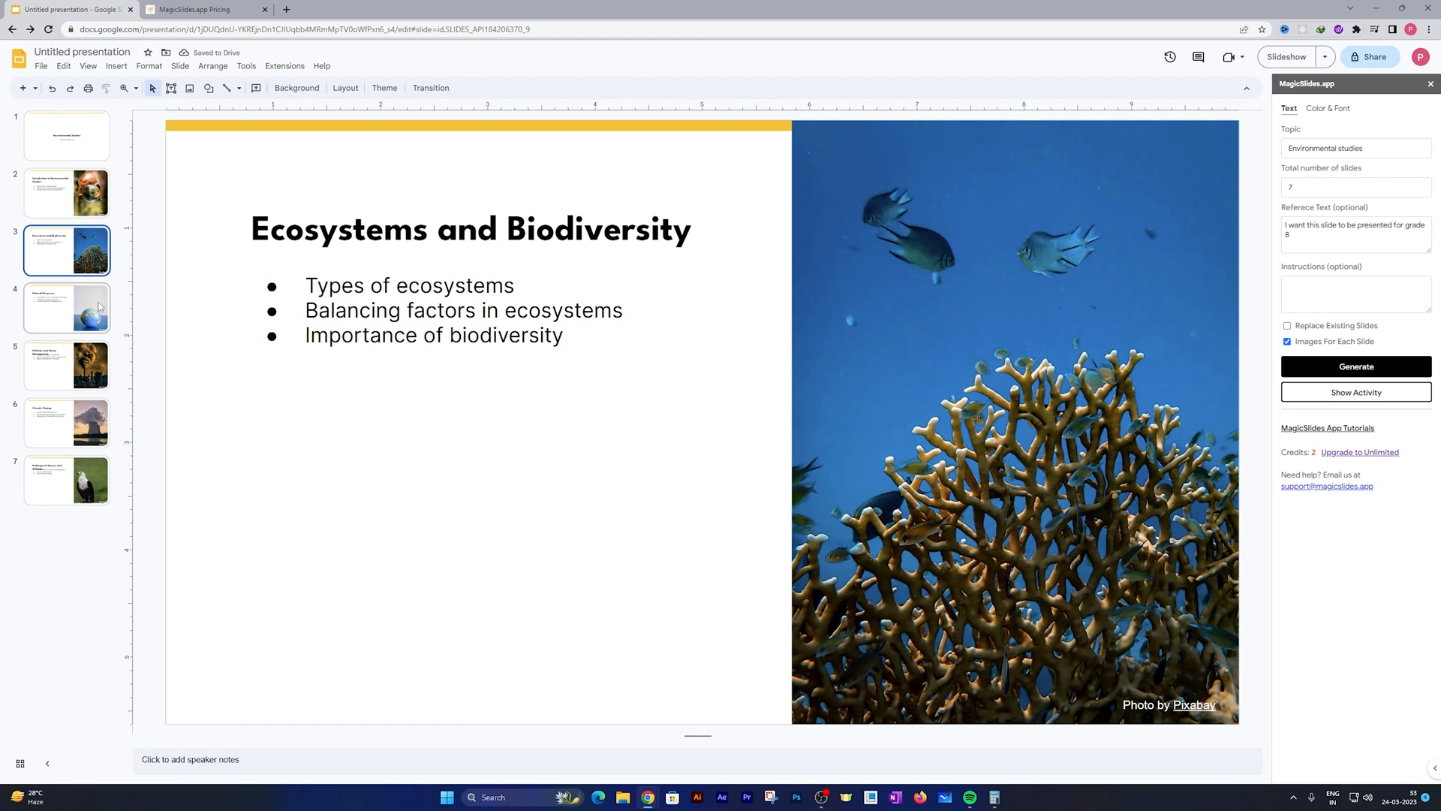
click(66, 364)
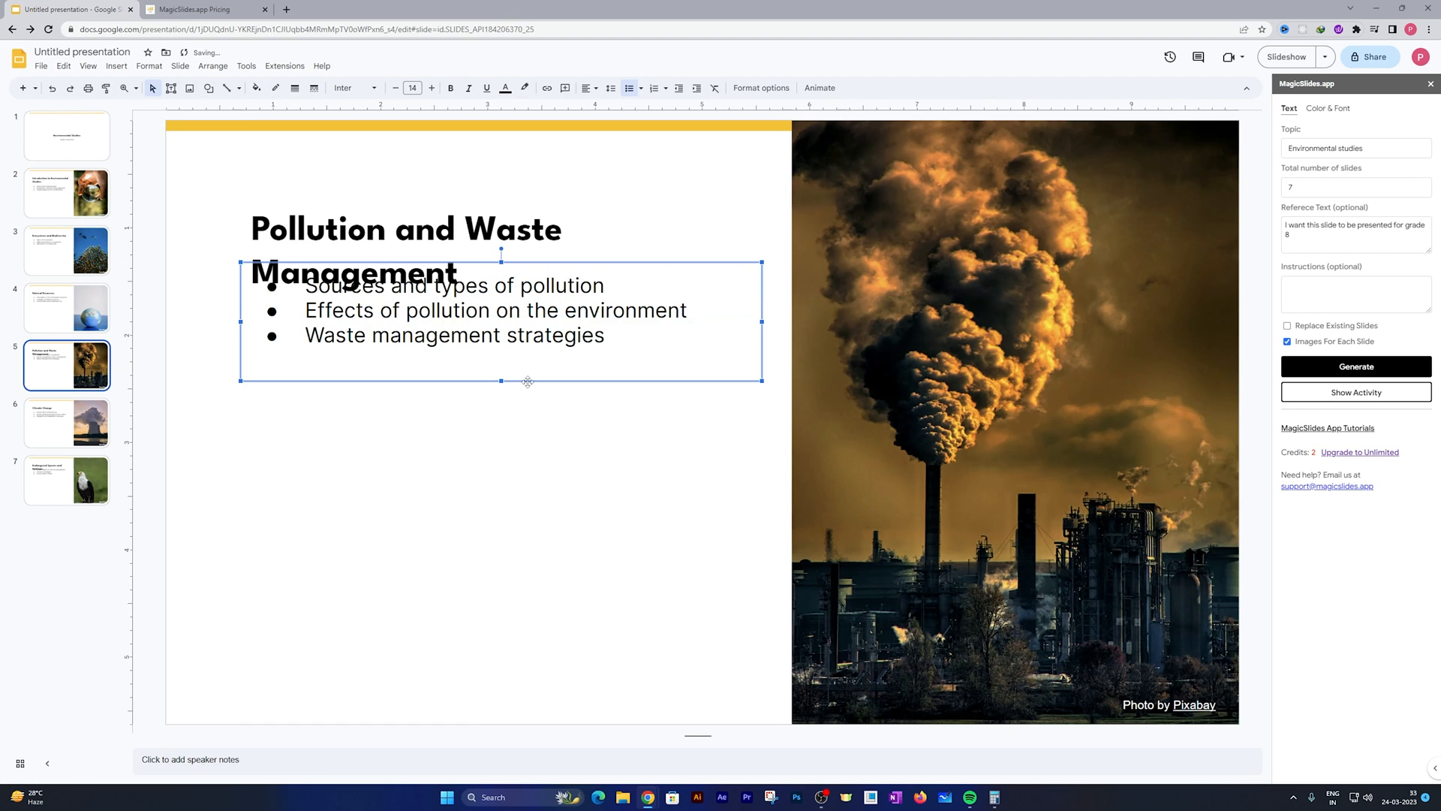
click(66, 423)
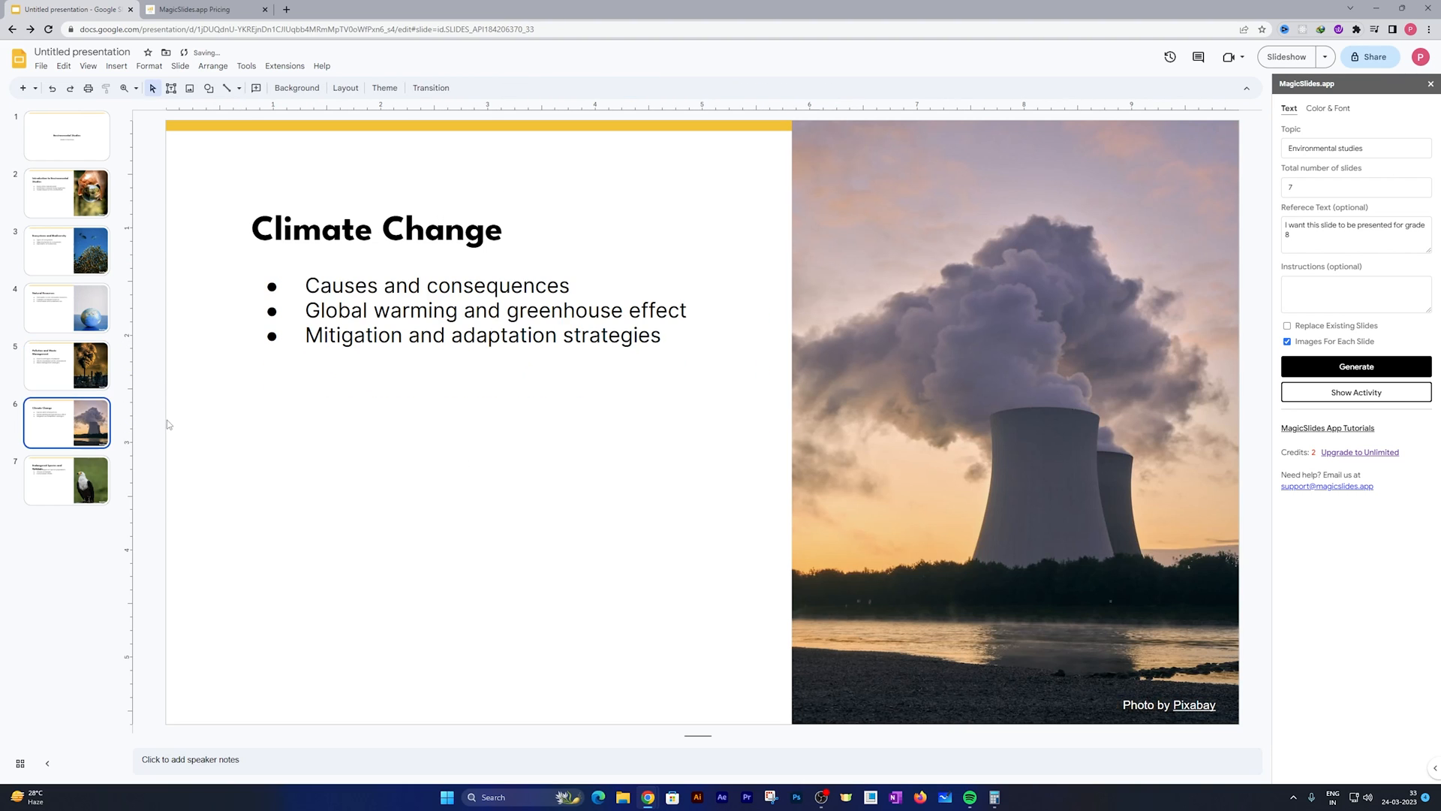
click(42, 66)
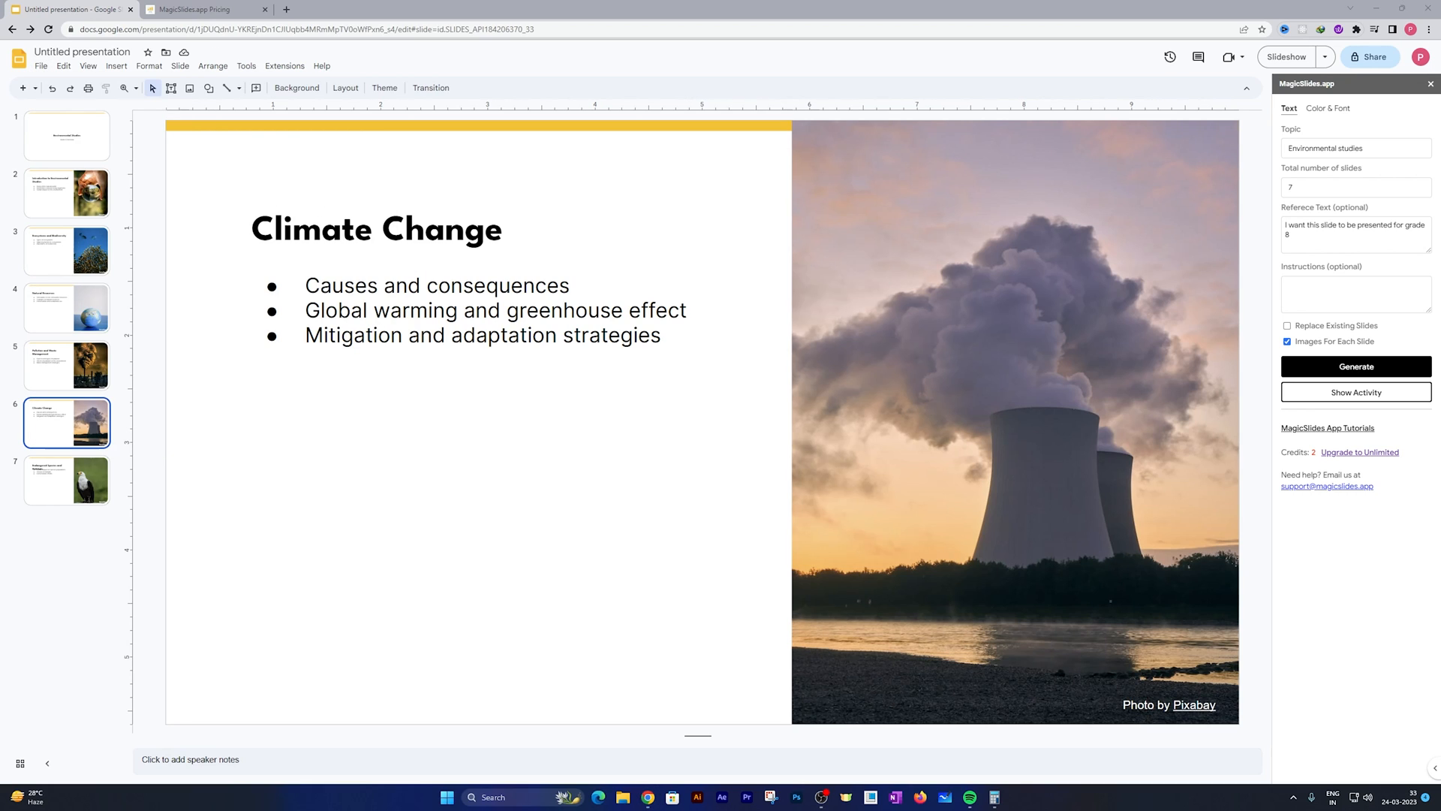
mouse_move(1208, 359)
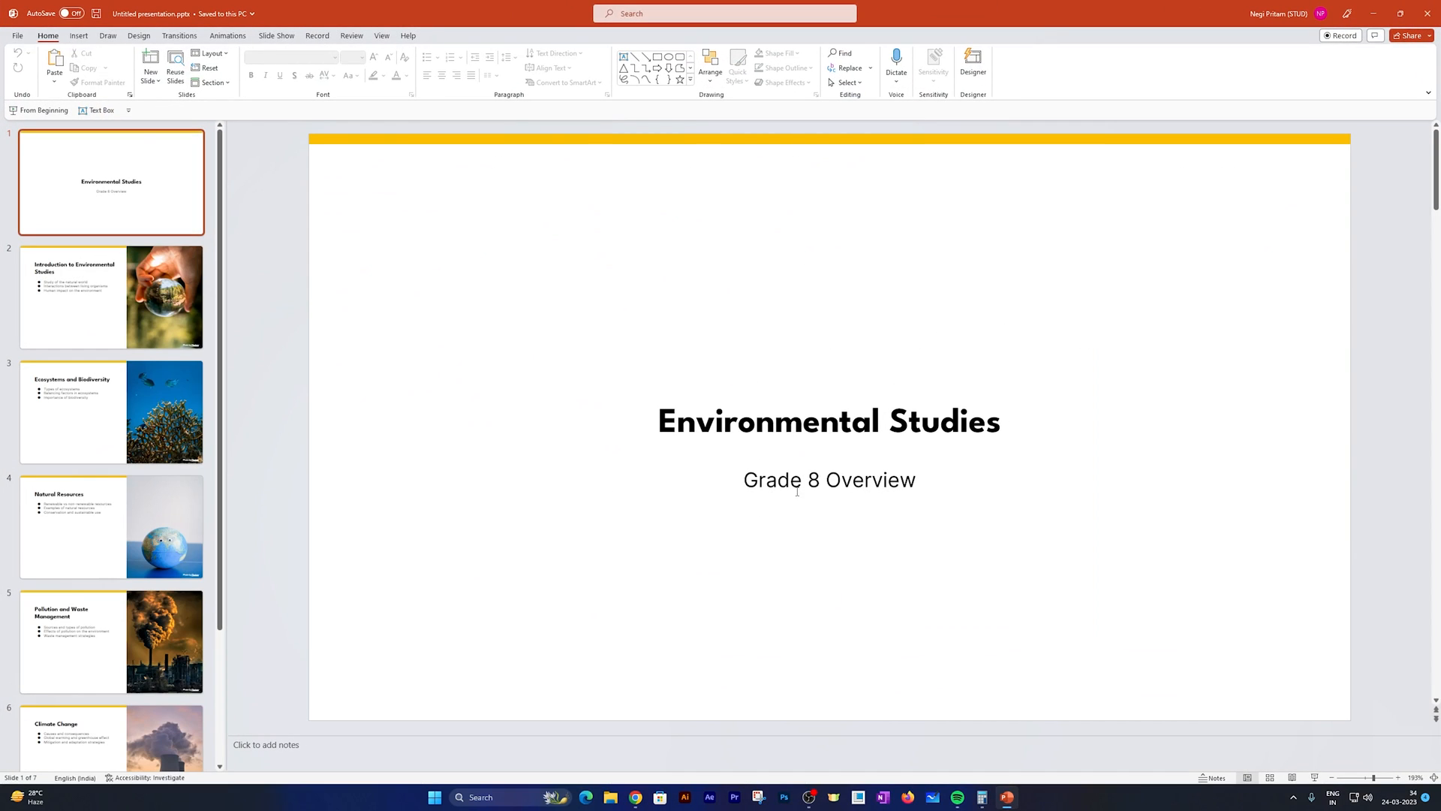
Step: Select the 'Grade 8 Overview' subtitle and the word Overview, then show Designer ideas
click(828, 479)
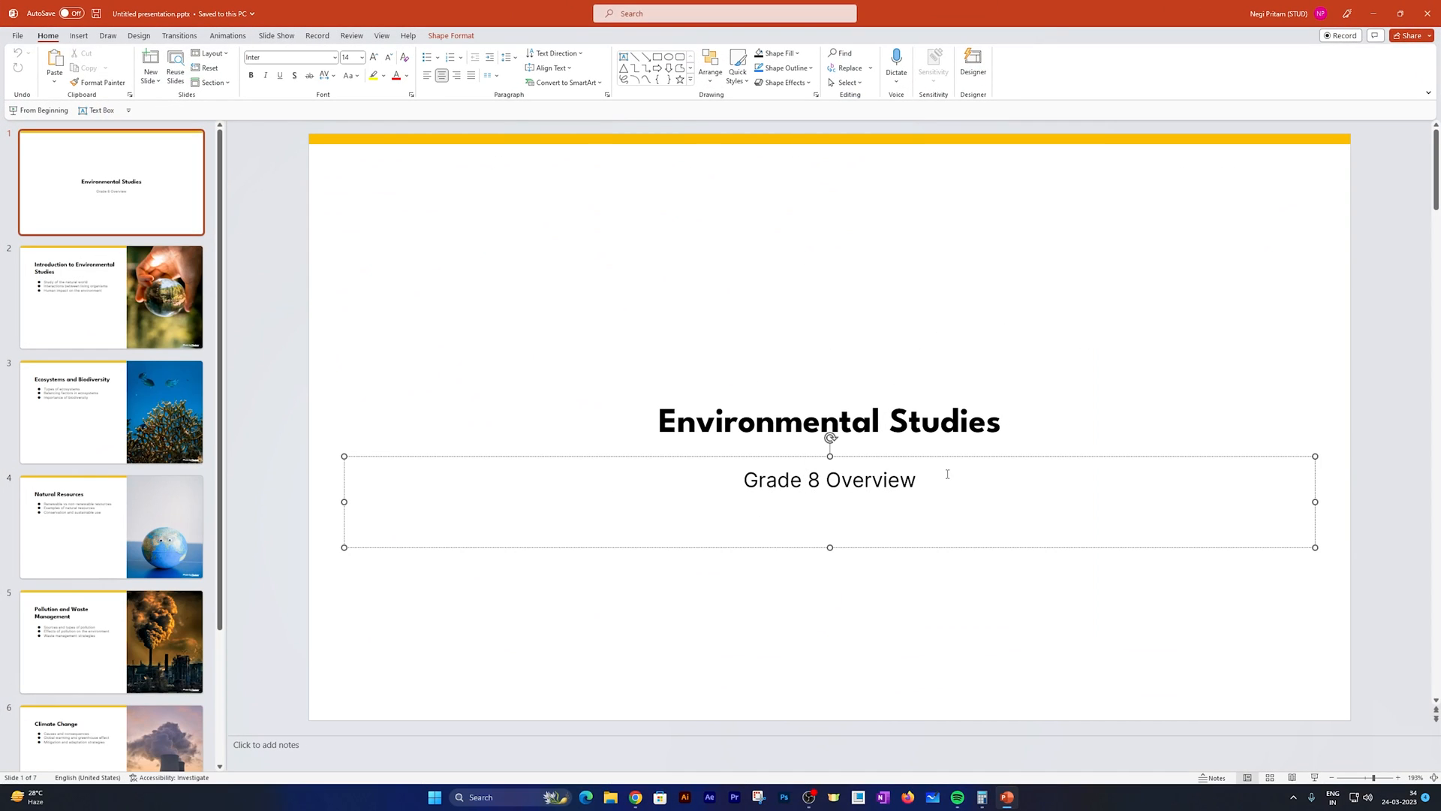
double_click(869, 479)
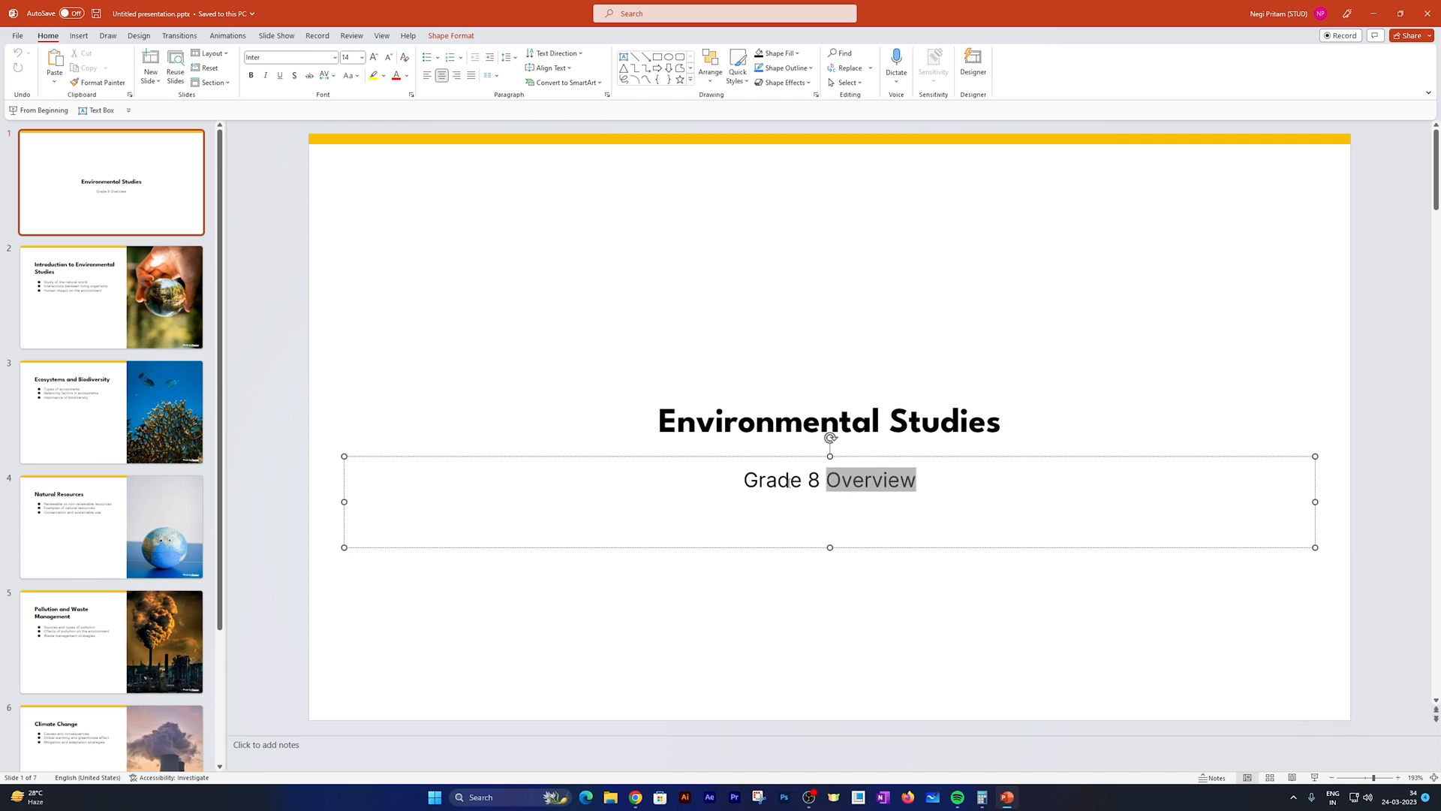
click(802, 479)
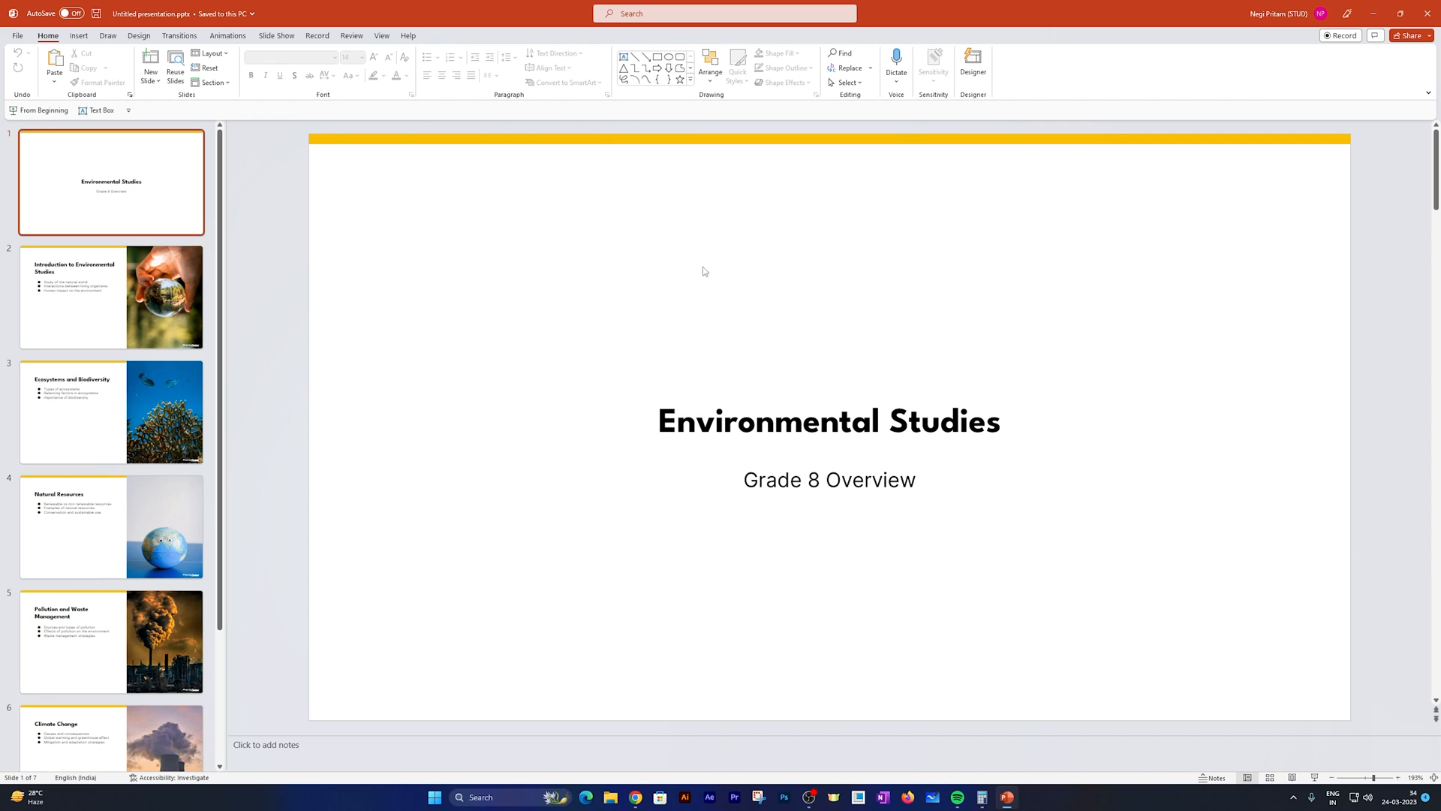
mouse_move(1002, 89)
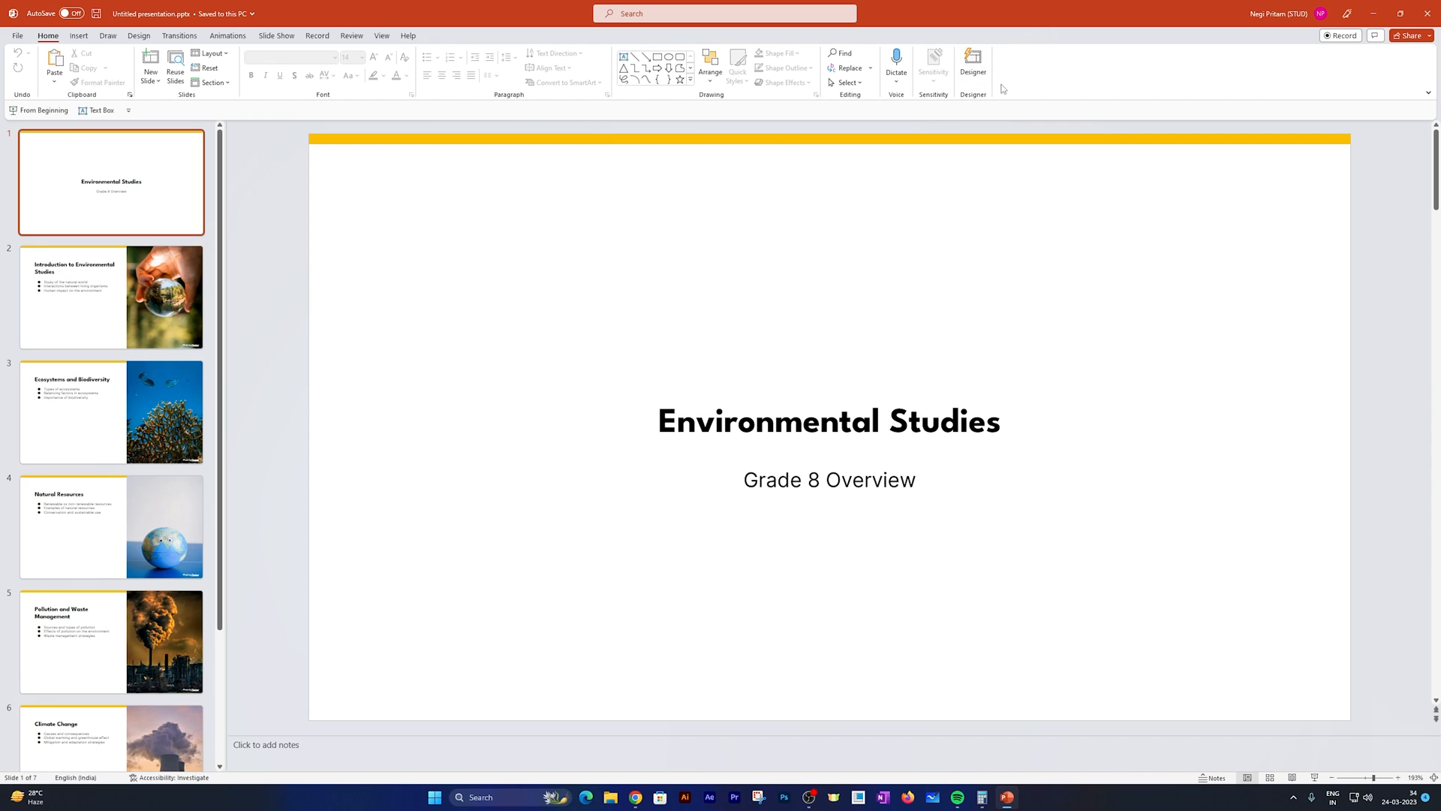
click(973, 67)
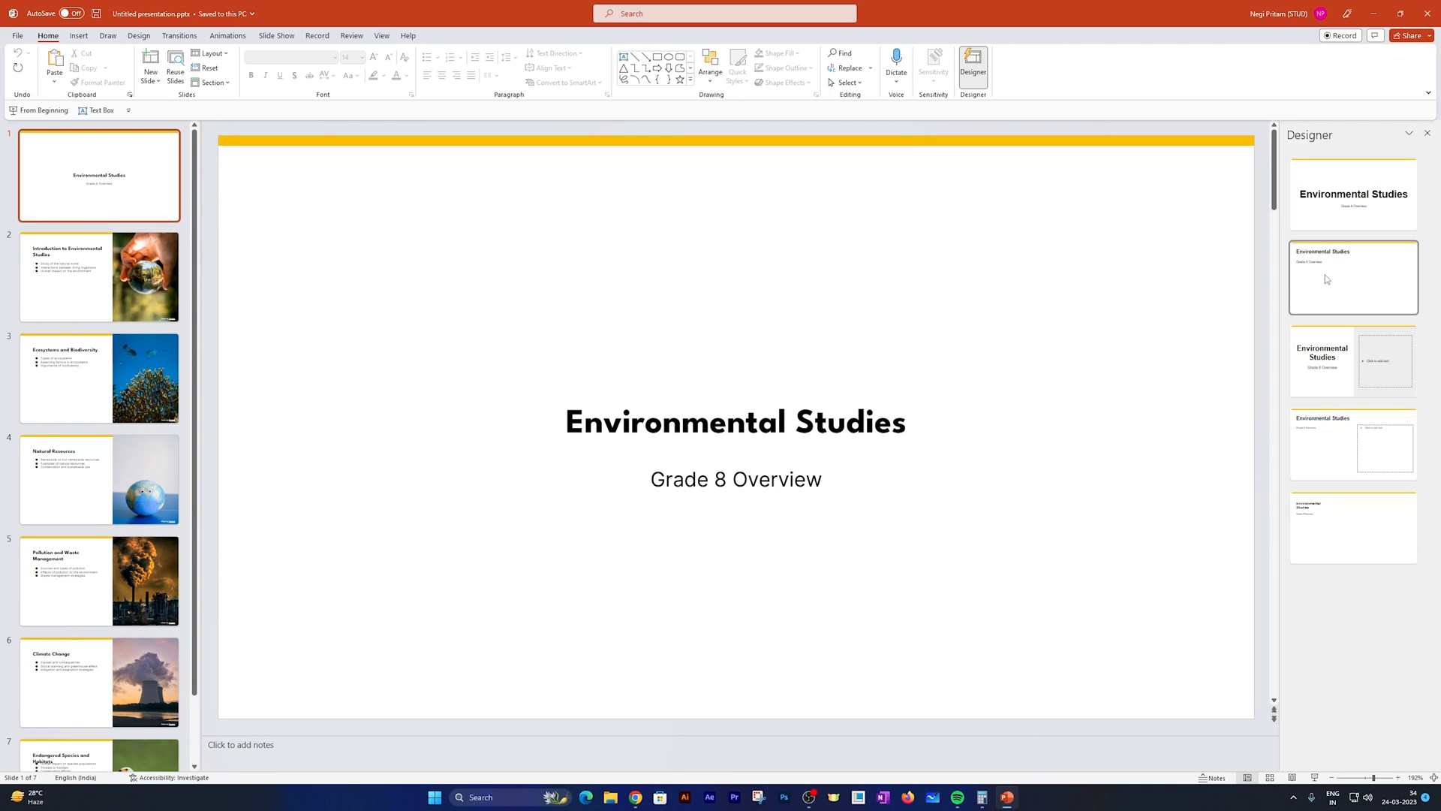
Step: Apply a Designer idea to the title slide and scroll the slide thumbnails
click(98, 681)
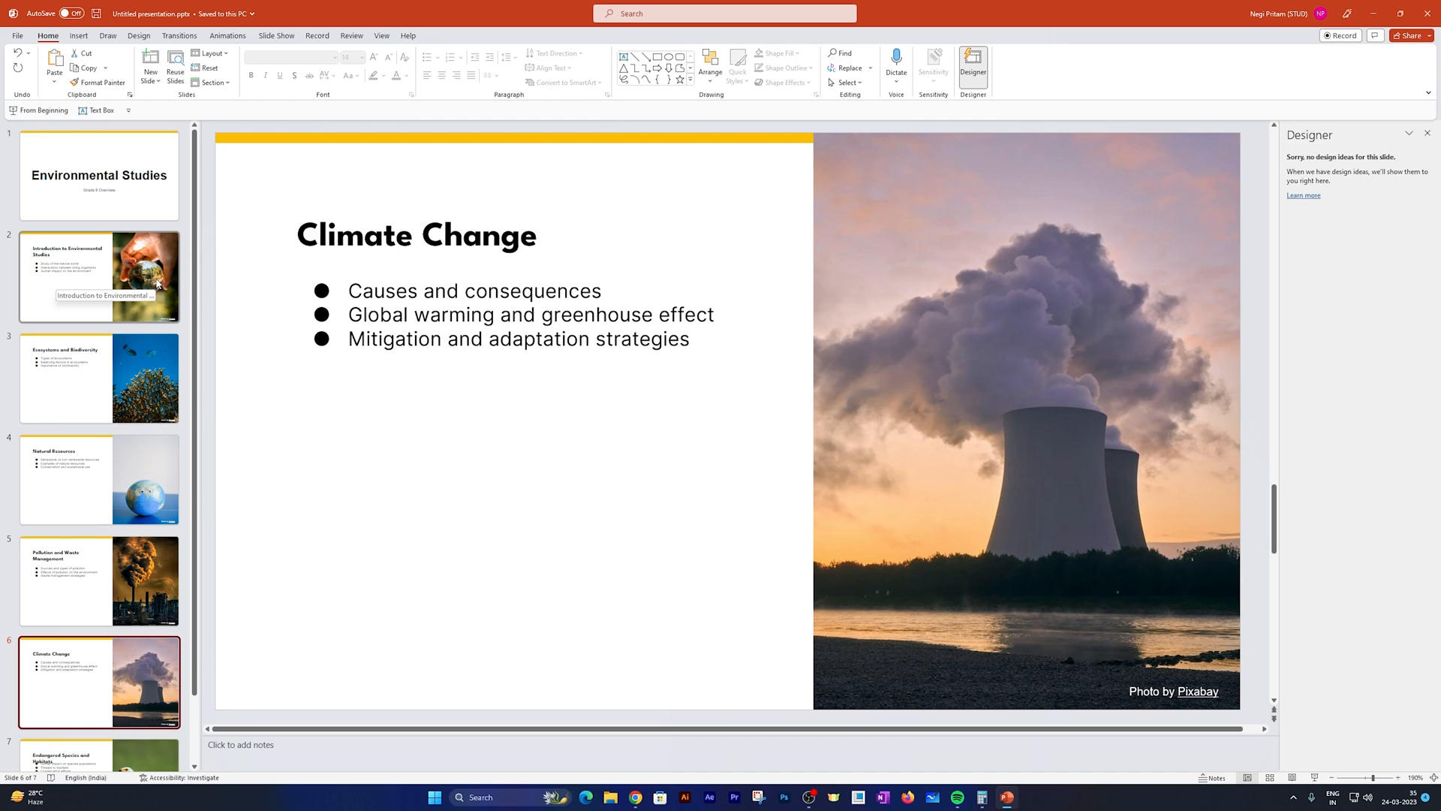
scroll(down, 3)
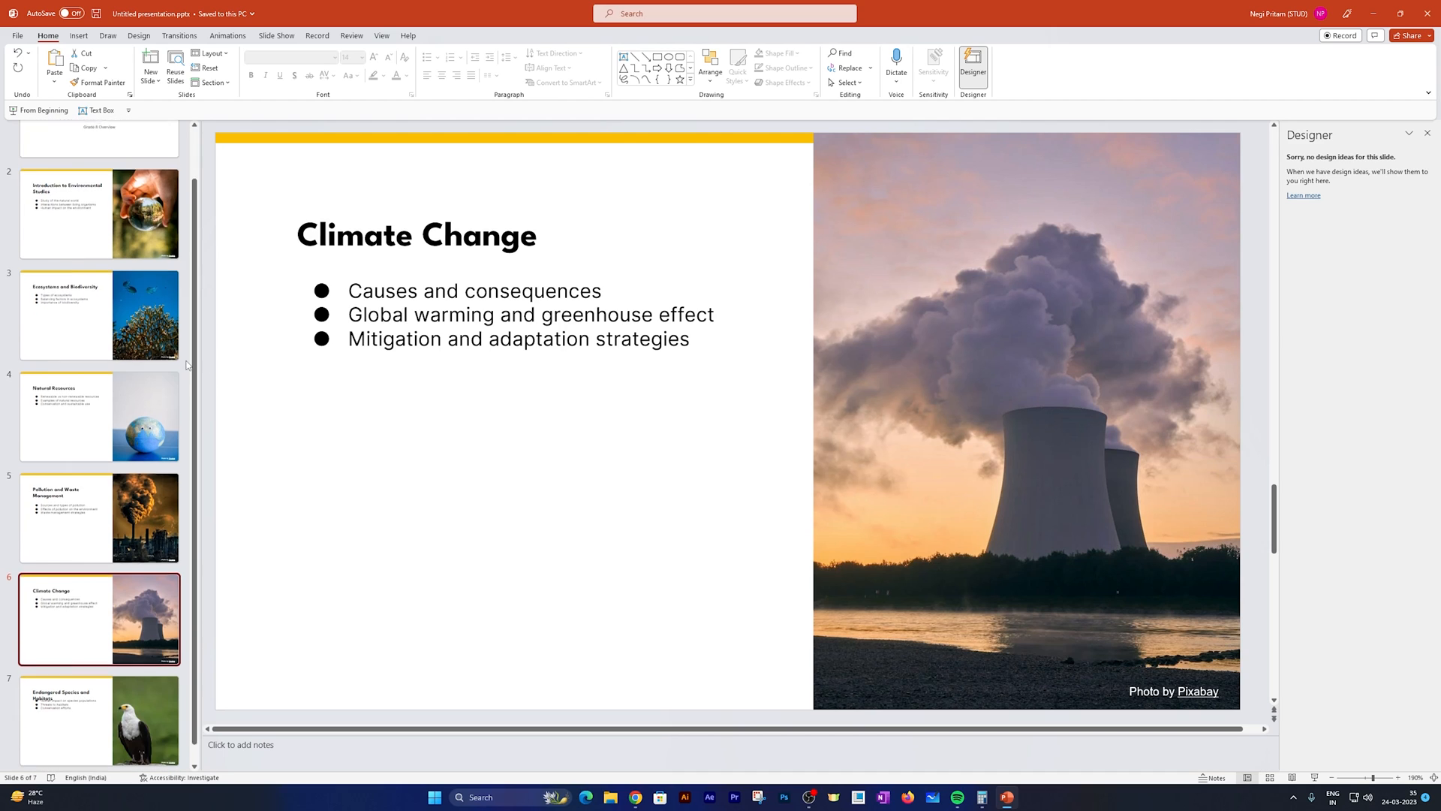